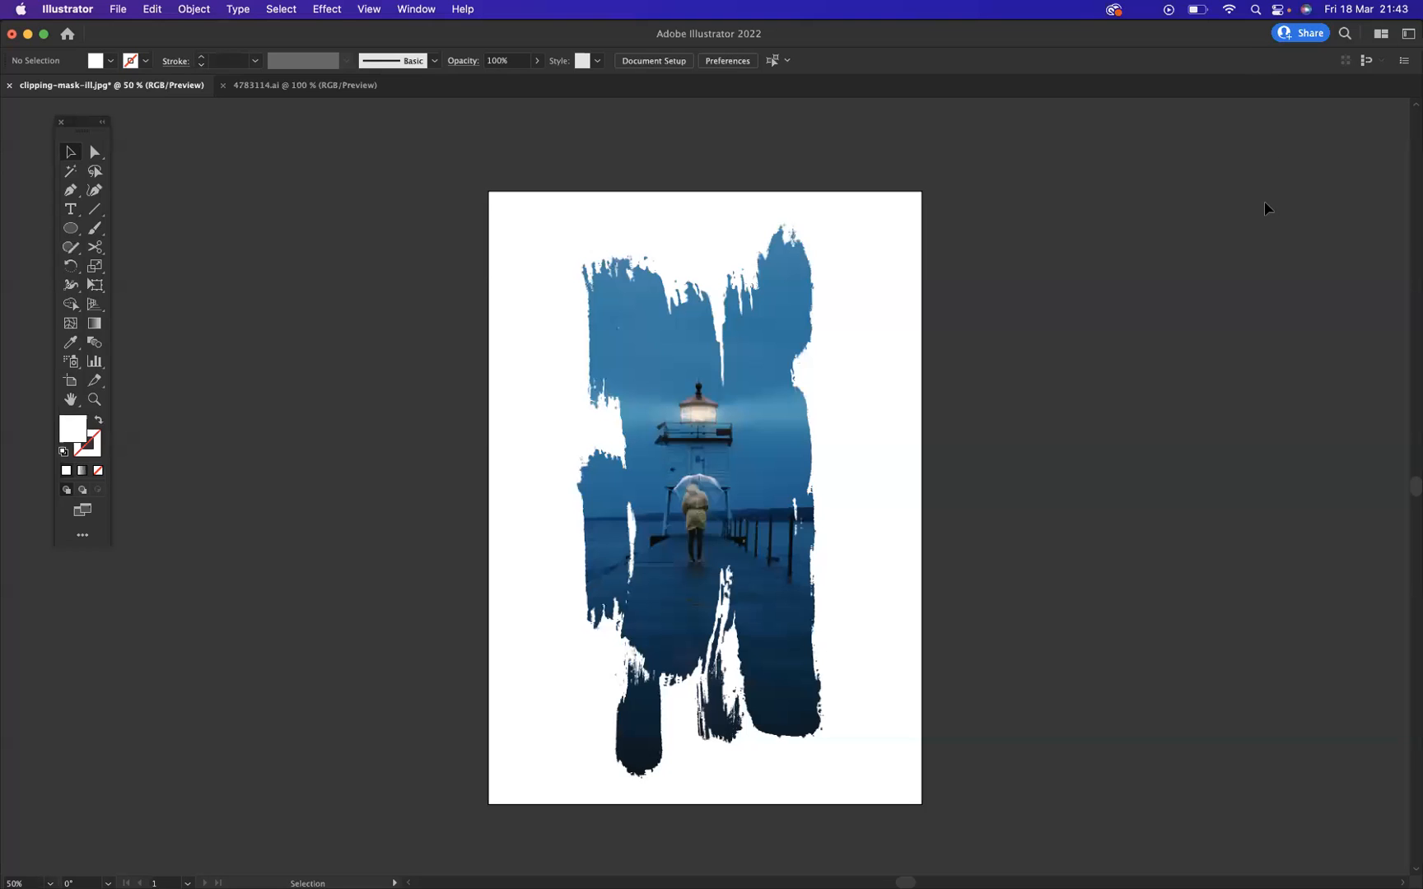
pyautogui.moveTo(1078, 272)
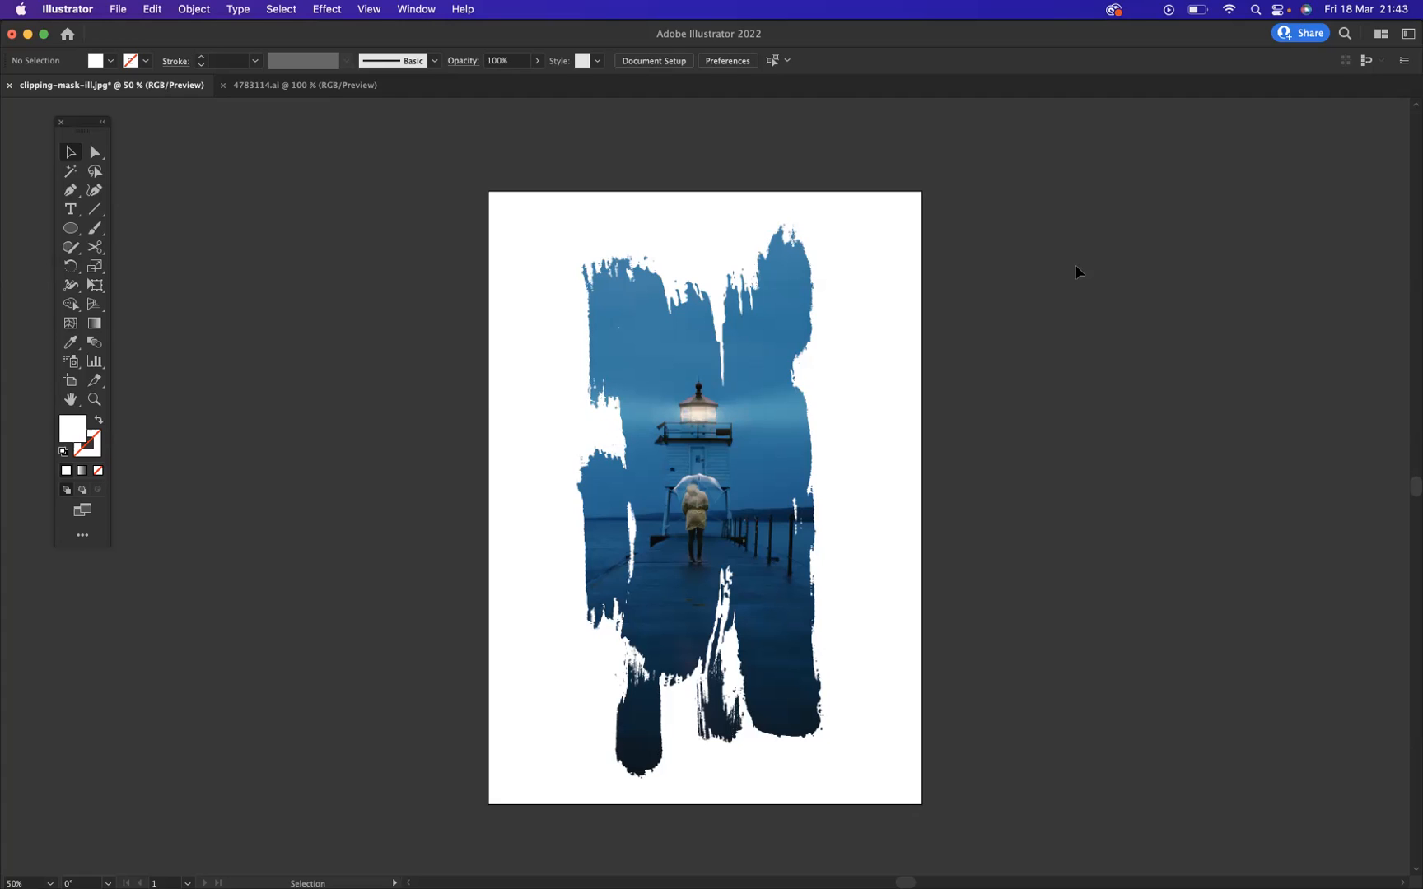
pyautogui.moveTo(307, 140)
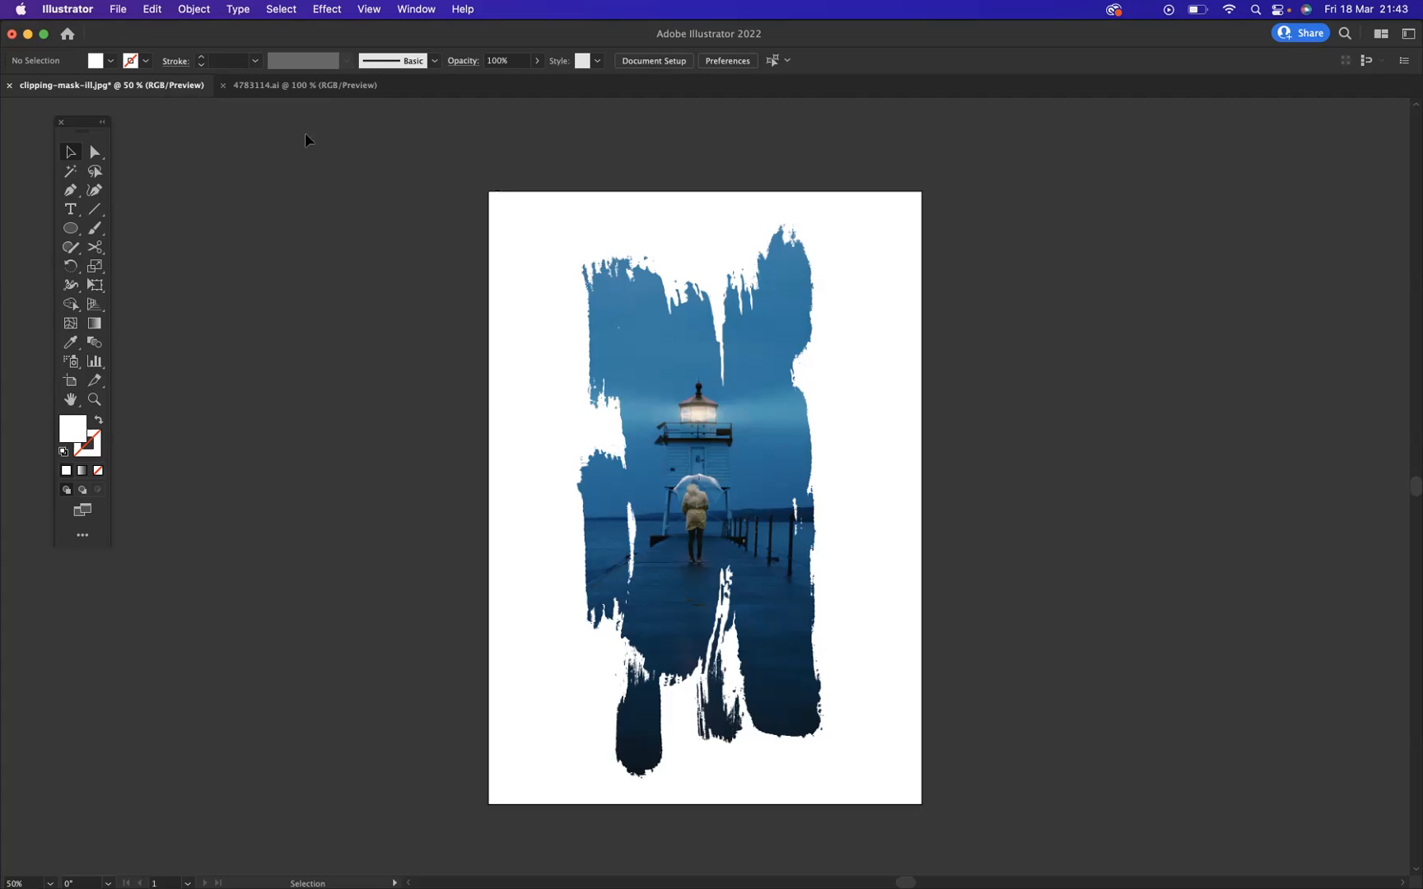
# Switch to the 4783114.ai brush-stroke document and draw a tall portrait artboard to its right.
pyautogui.click(300, 84)
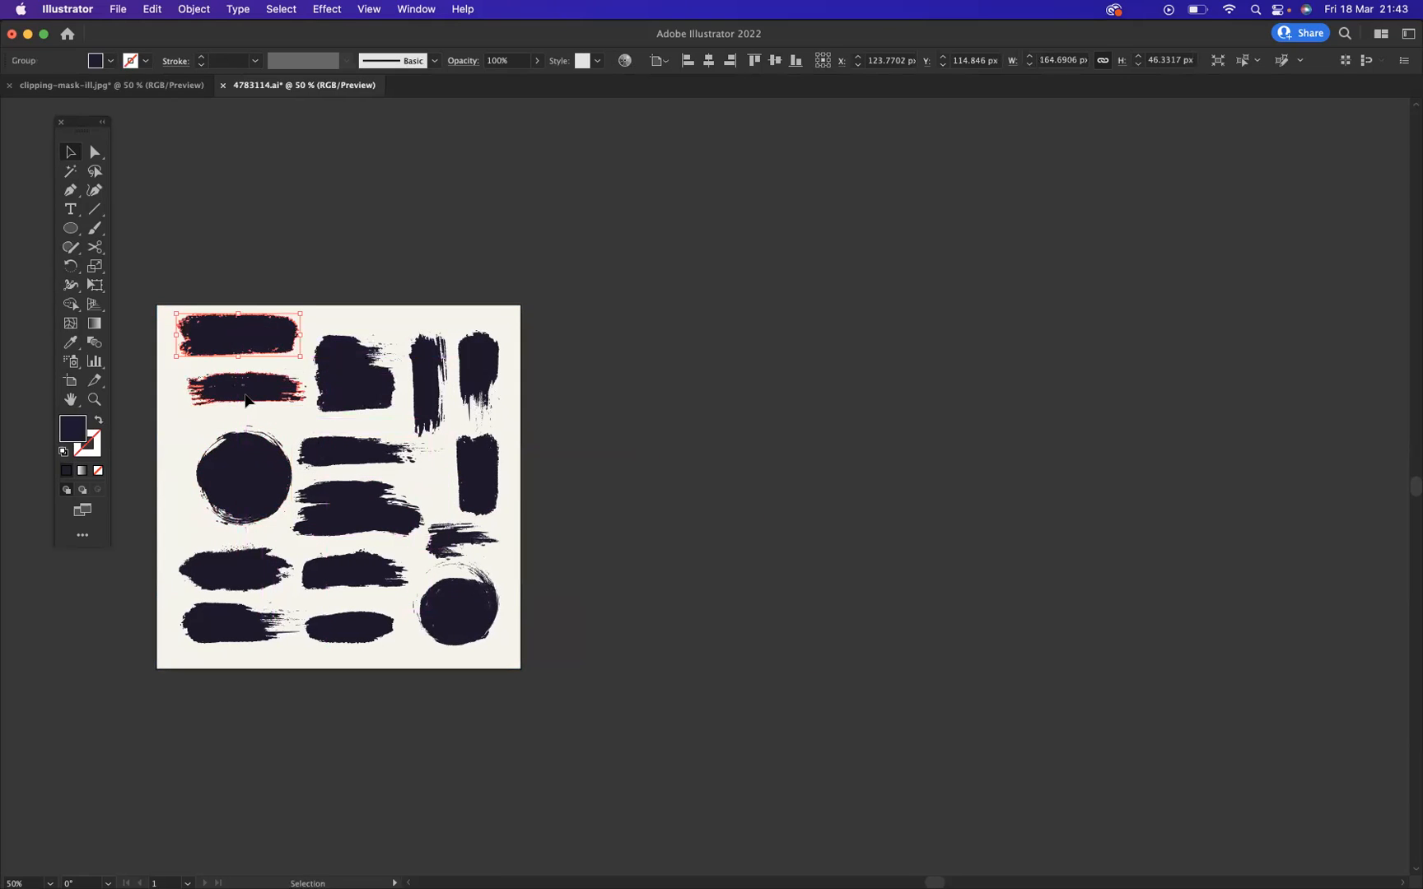
pyautogui.click(242, 480)
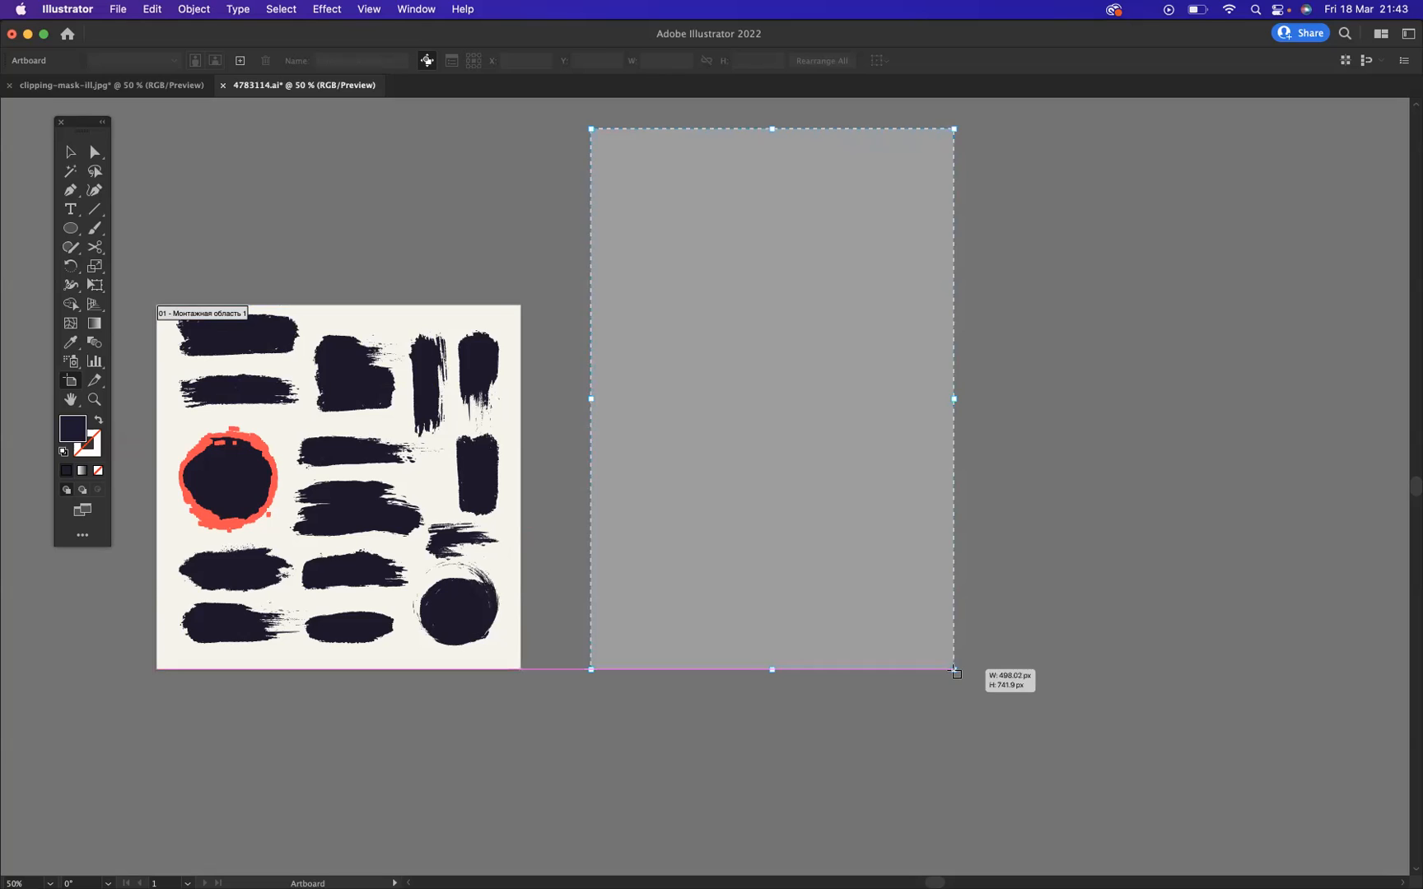
# Move and rotate brush strokes onto the new artboard, overlapping them into one tall pile.
pyautogui.click(229, 478)
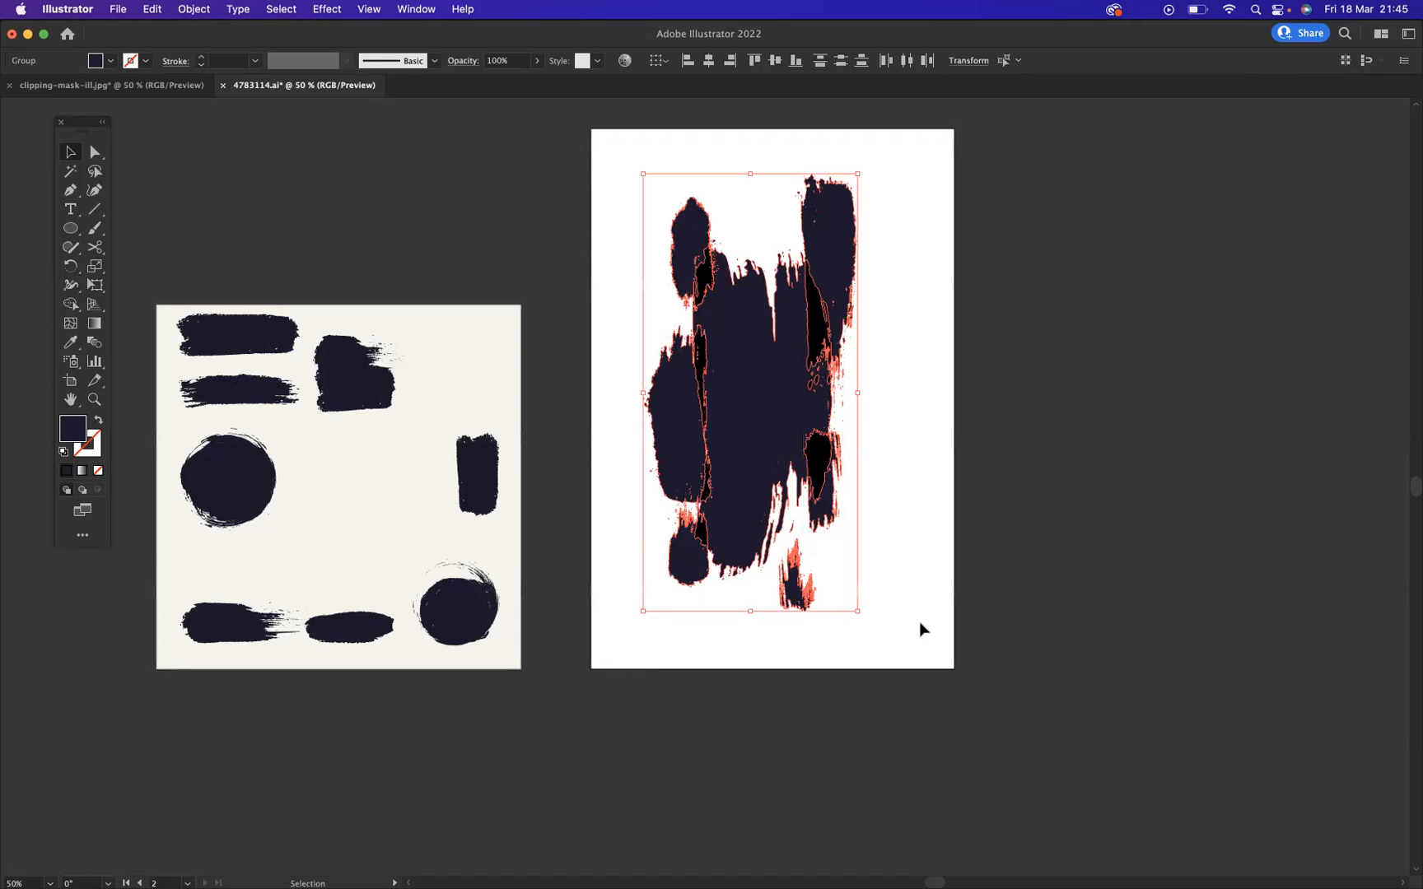
pyautogui.moveTo(627, 280)
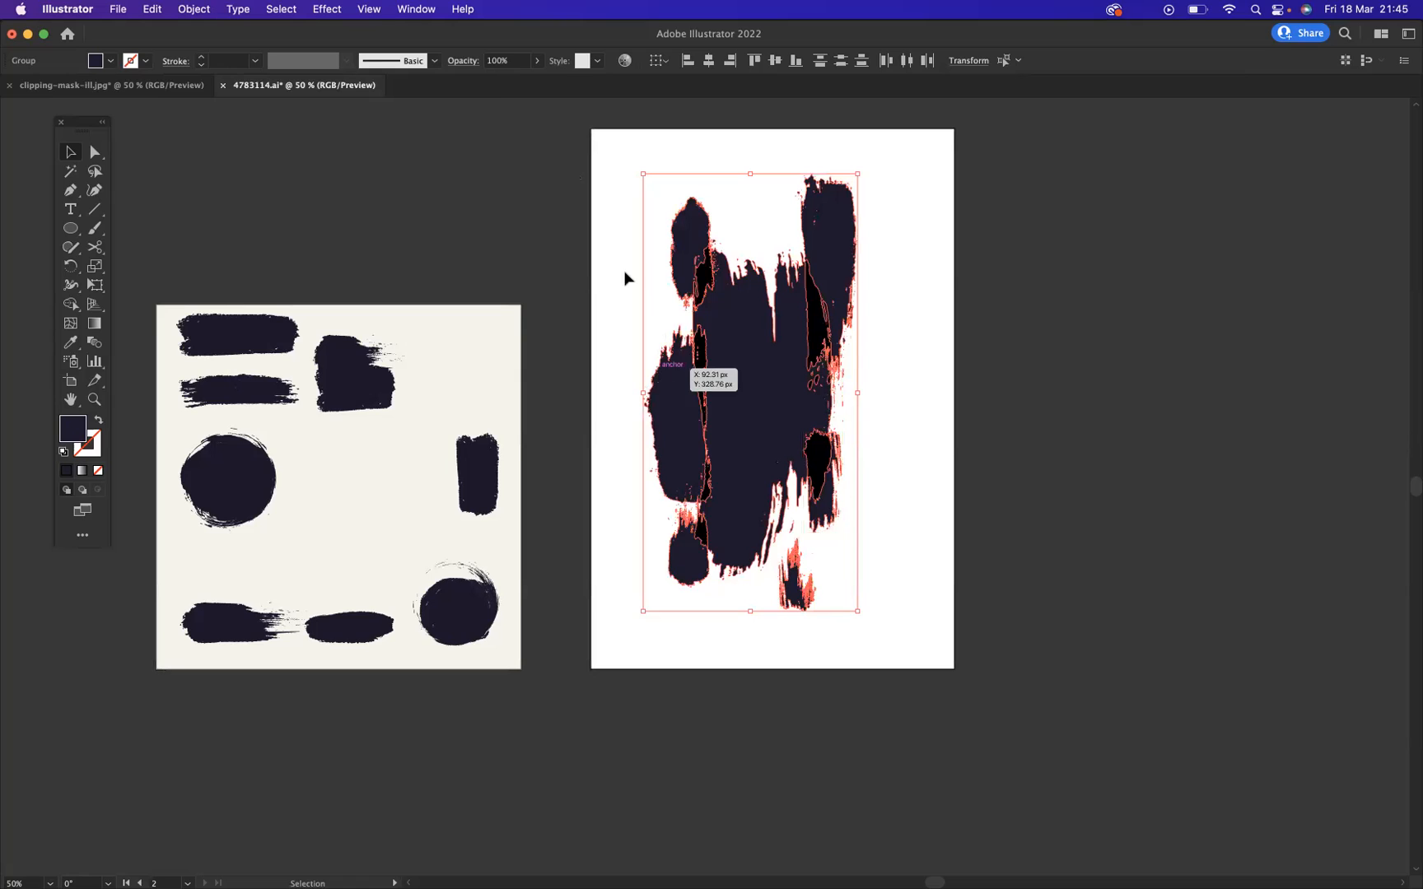
pyautogui.click(415, 10)
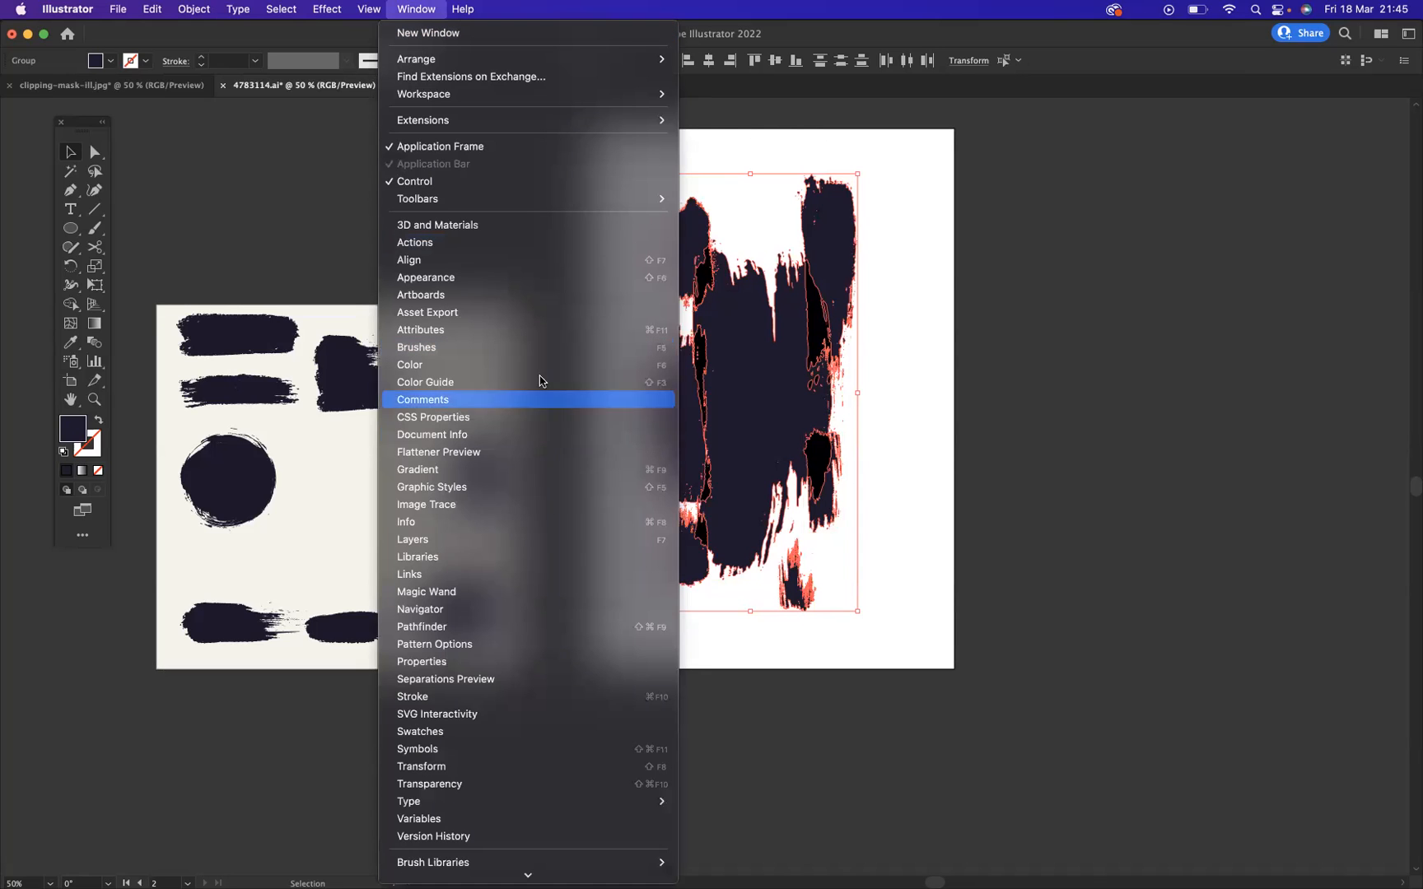
pyautogui.moveTo(422, 627)
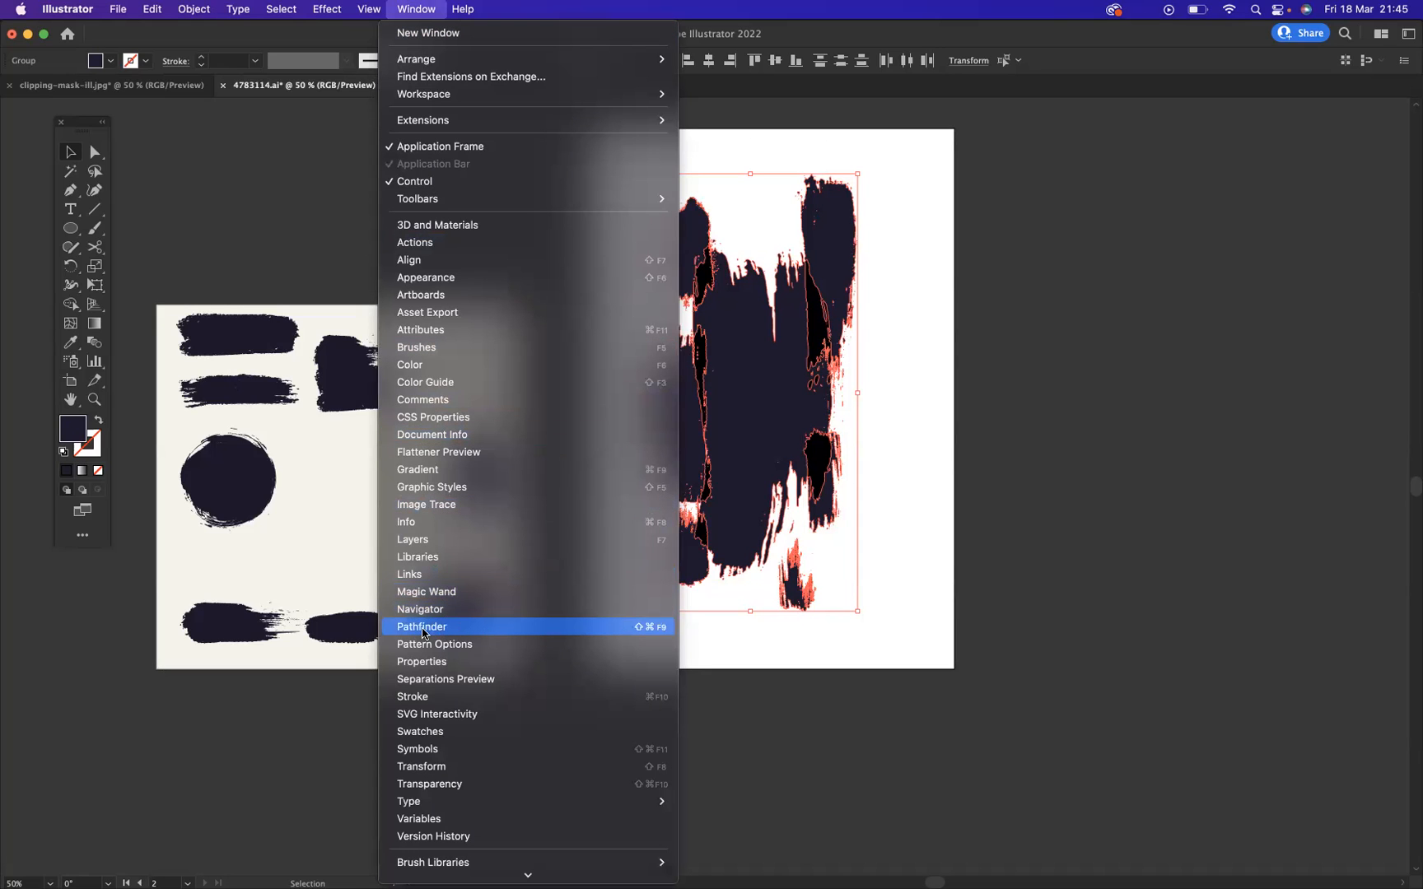
# Unite the piled strokes with Pathfinder and make them a compound shape.
pyautogui.click(422, 626)
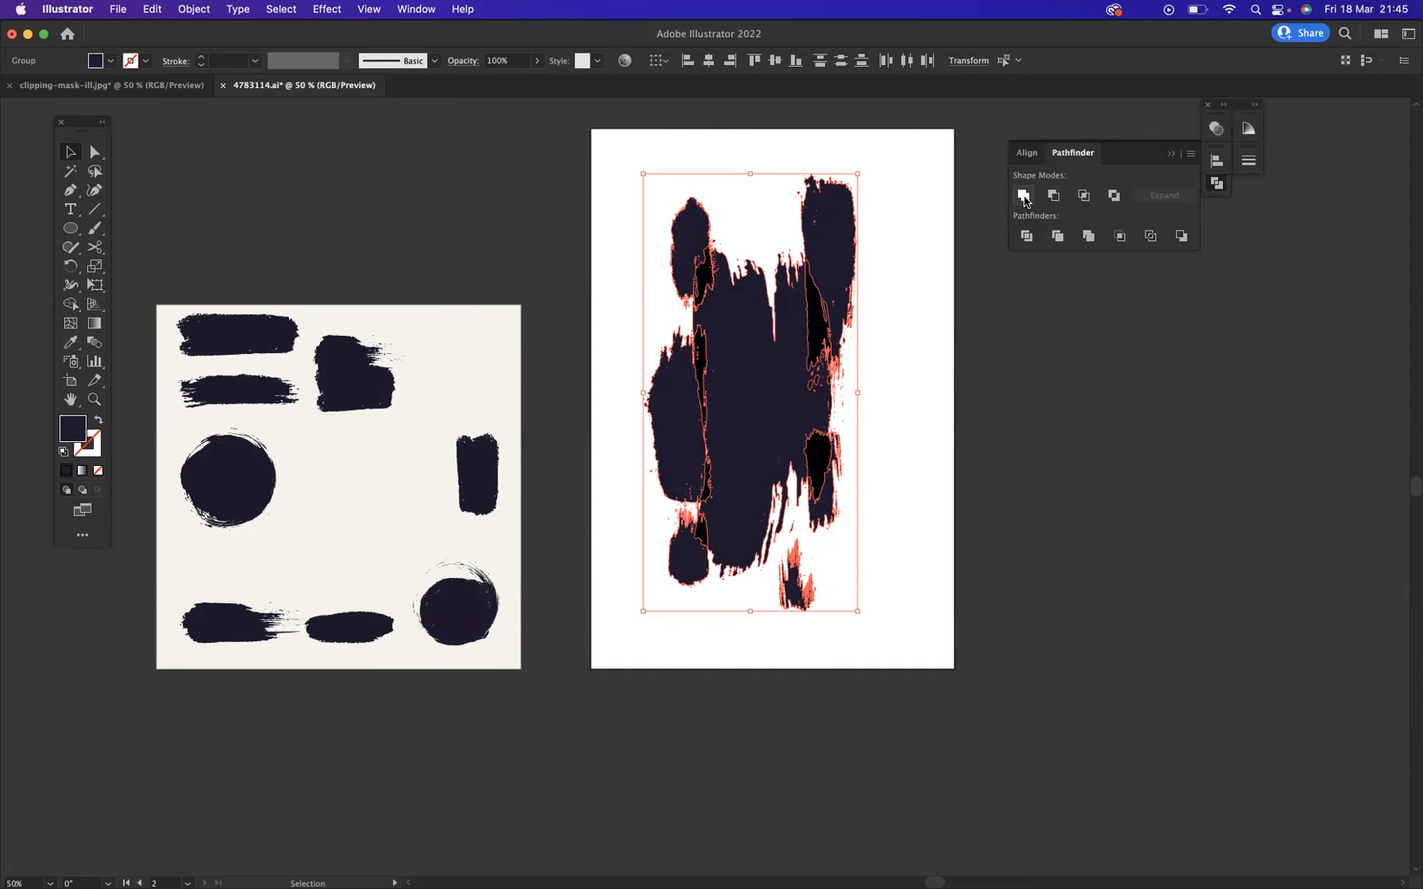
pyautogui.moveTo(1025, 194)
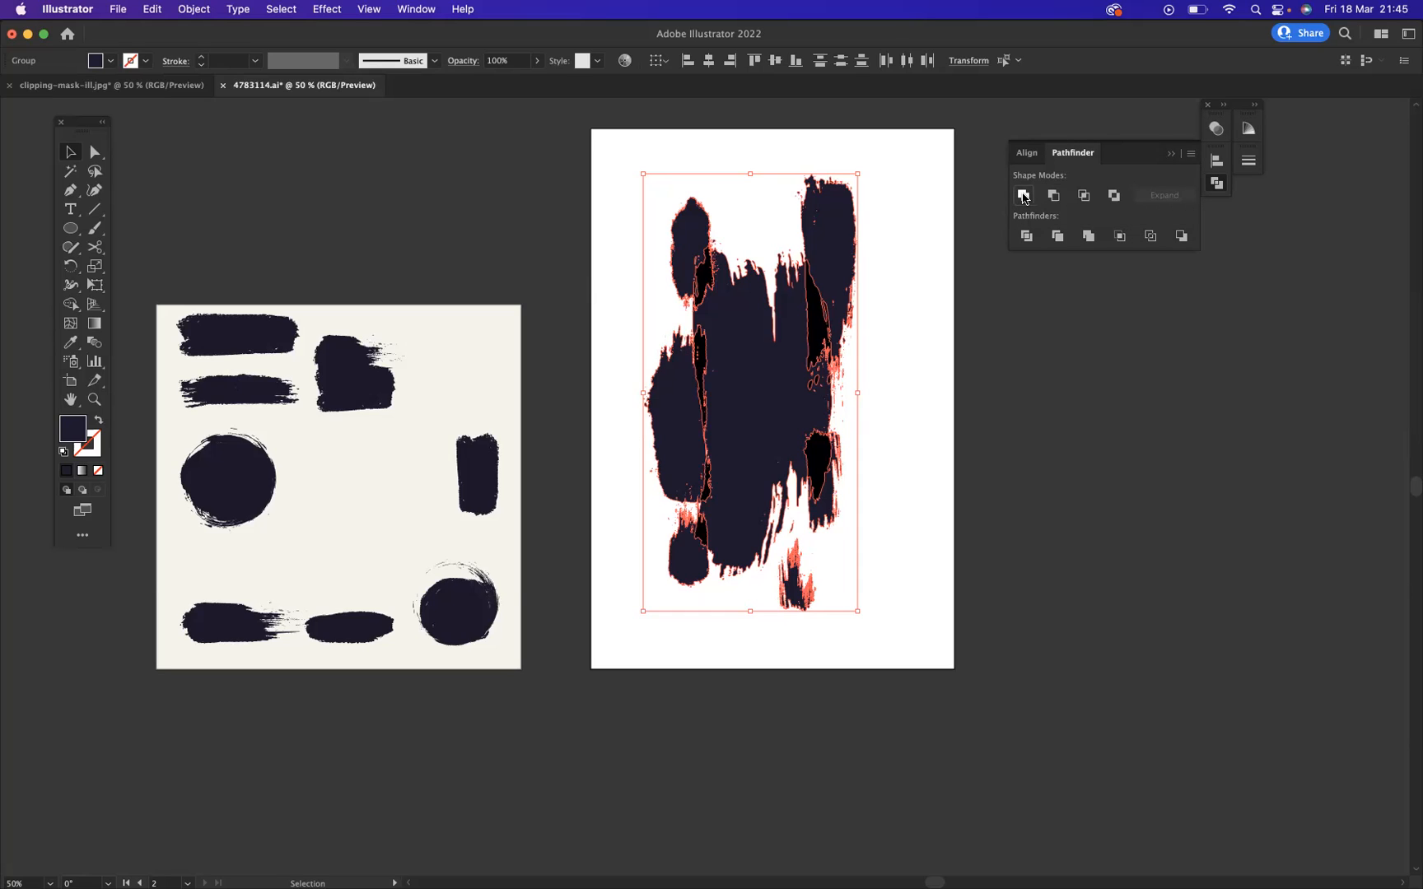
pyautogui.click(1023, 195)
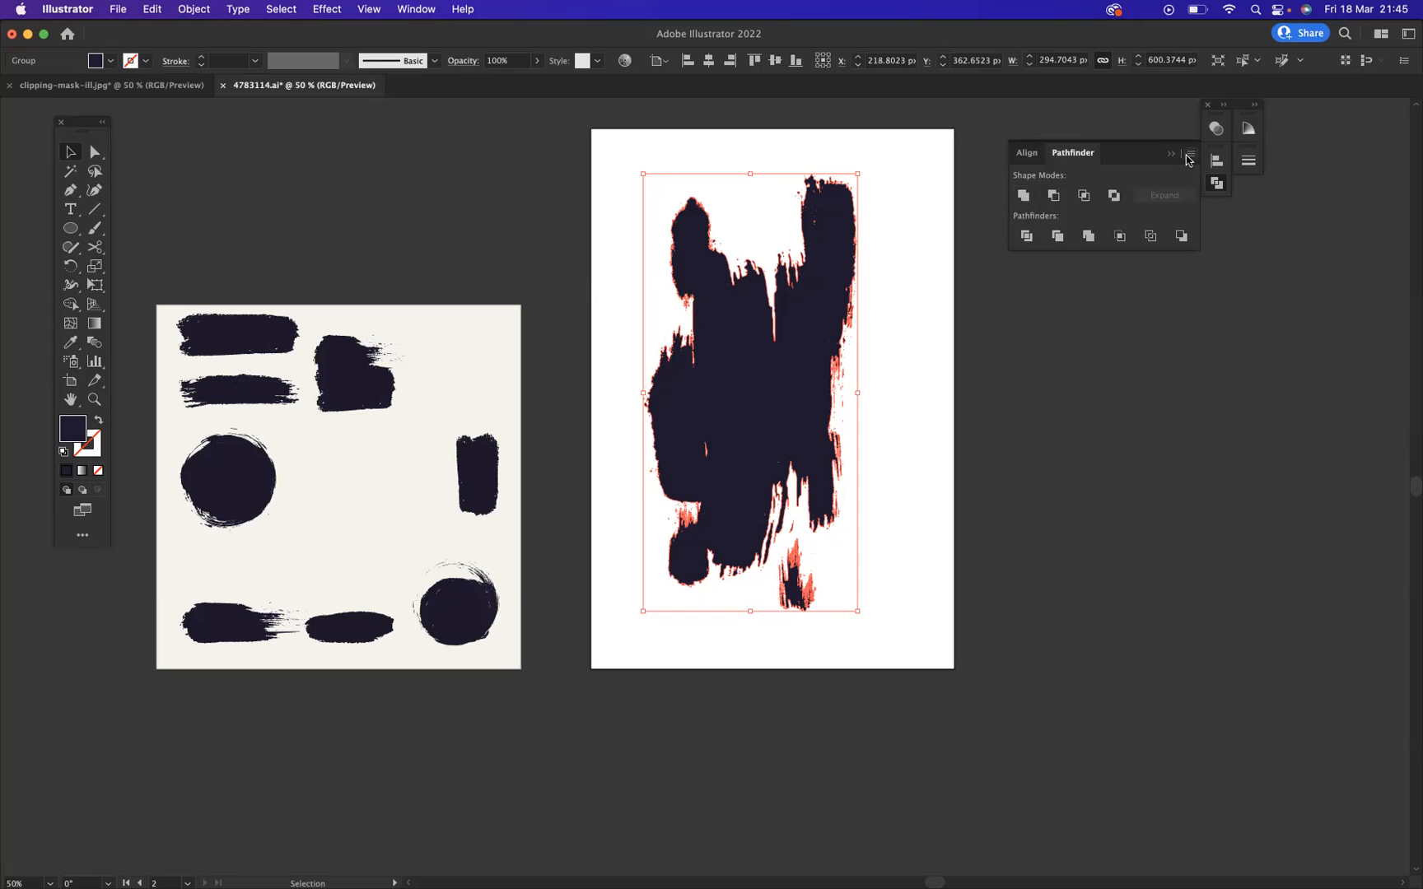
pyautogui.click(1189, 157)
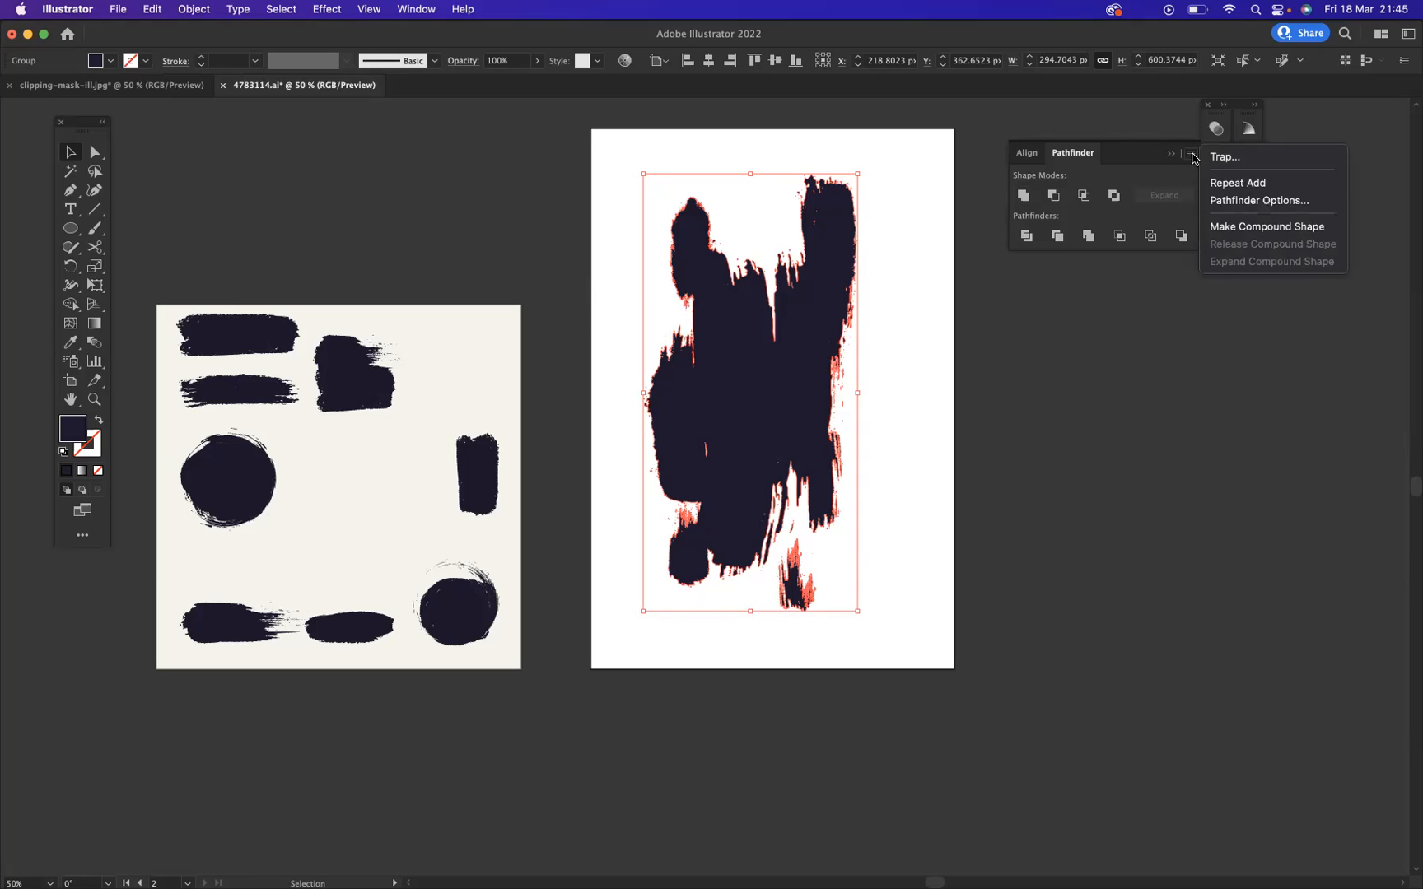
pyautogui.moveTo(1267, 226)
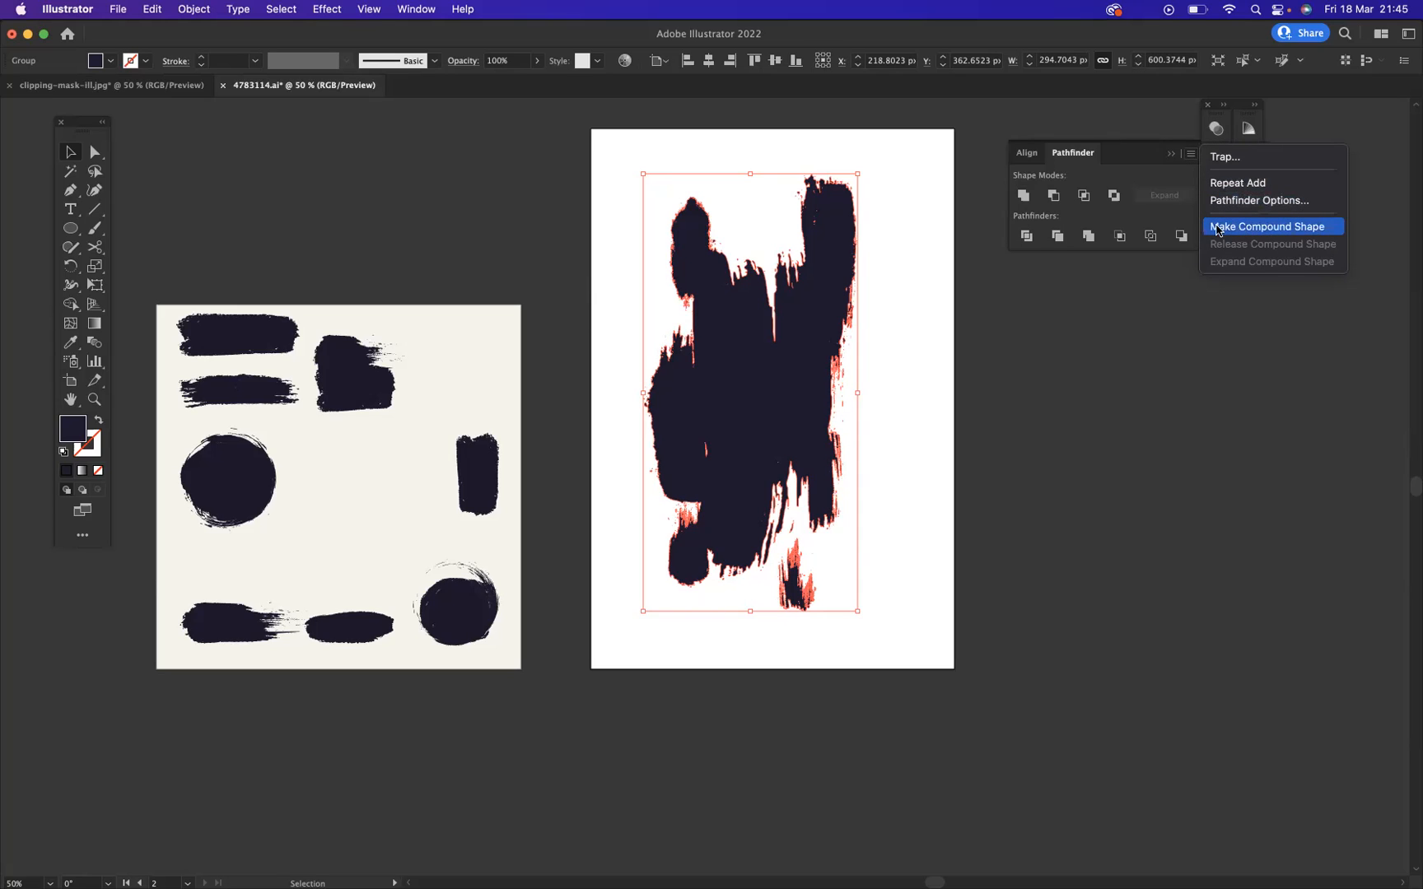
pyautogui.moveTo(1258, 232)
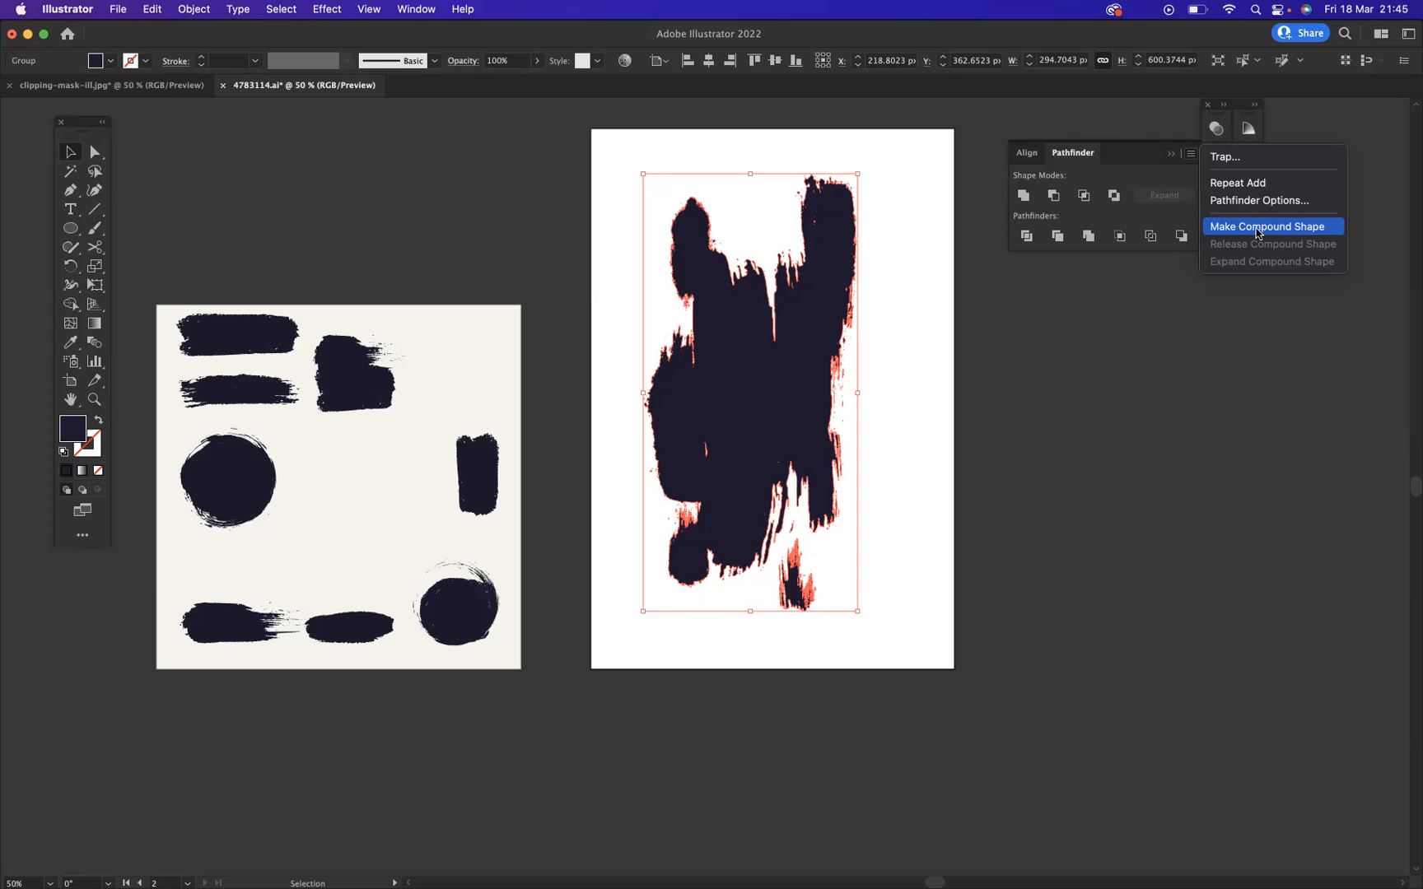
pyautogui.click(1069, 142)
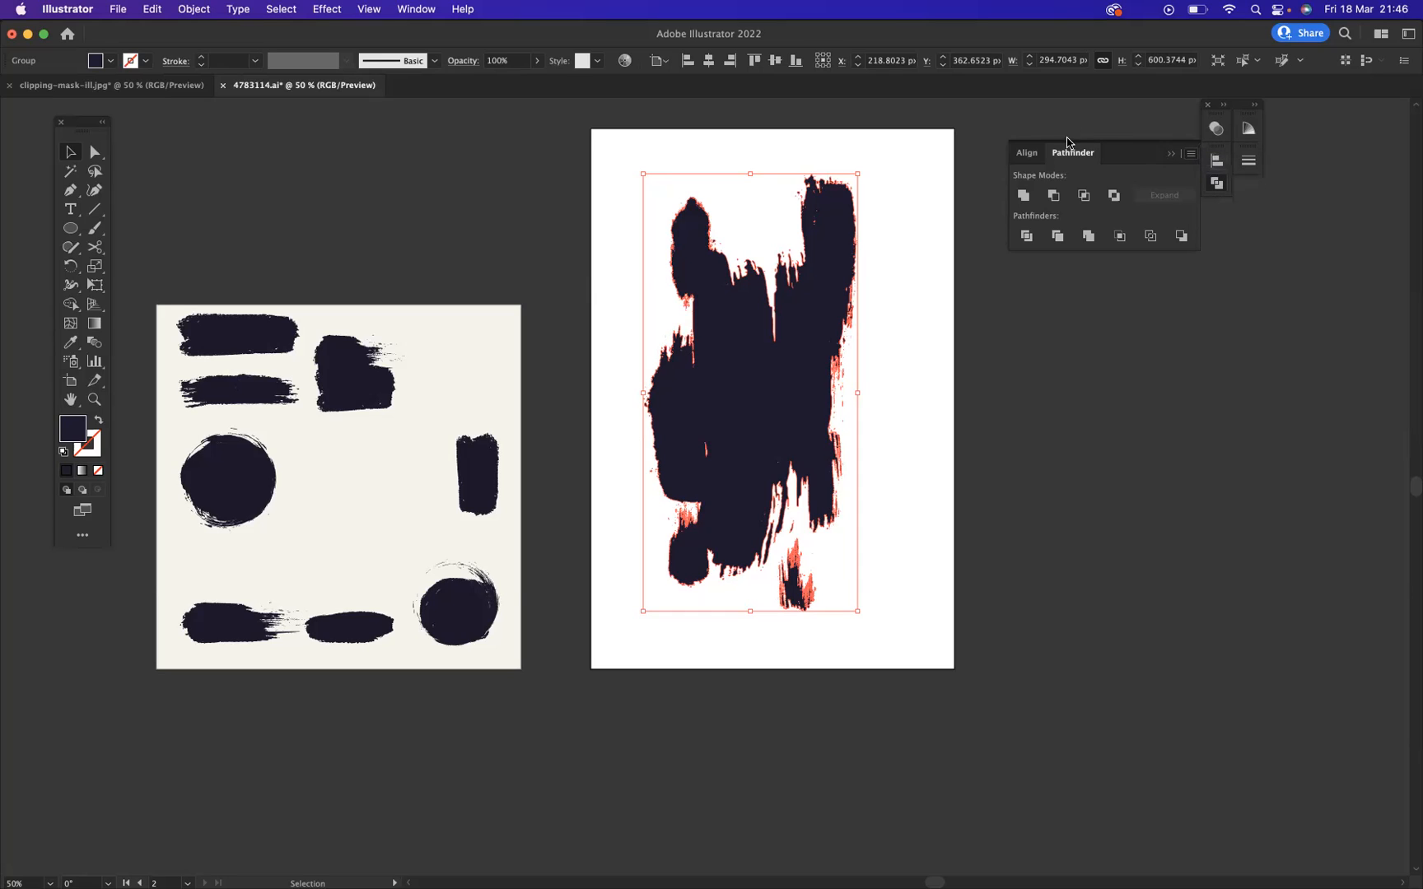
pyautogui.moveTo(1128, 100)
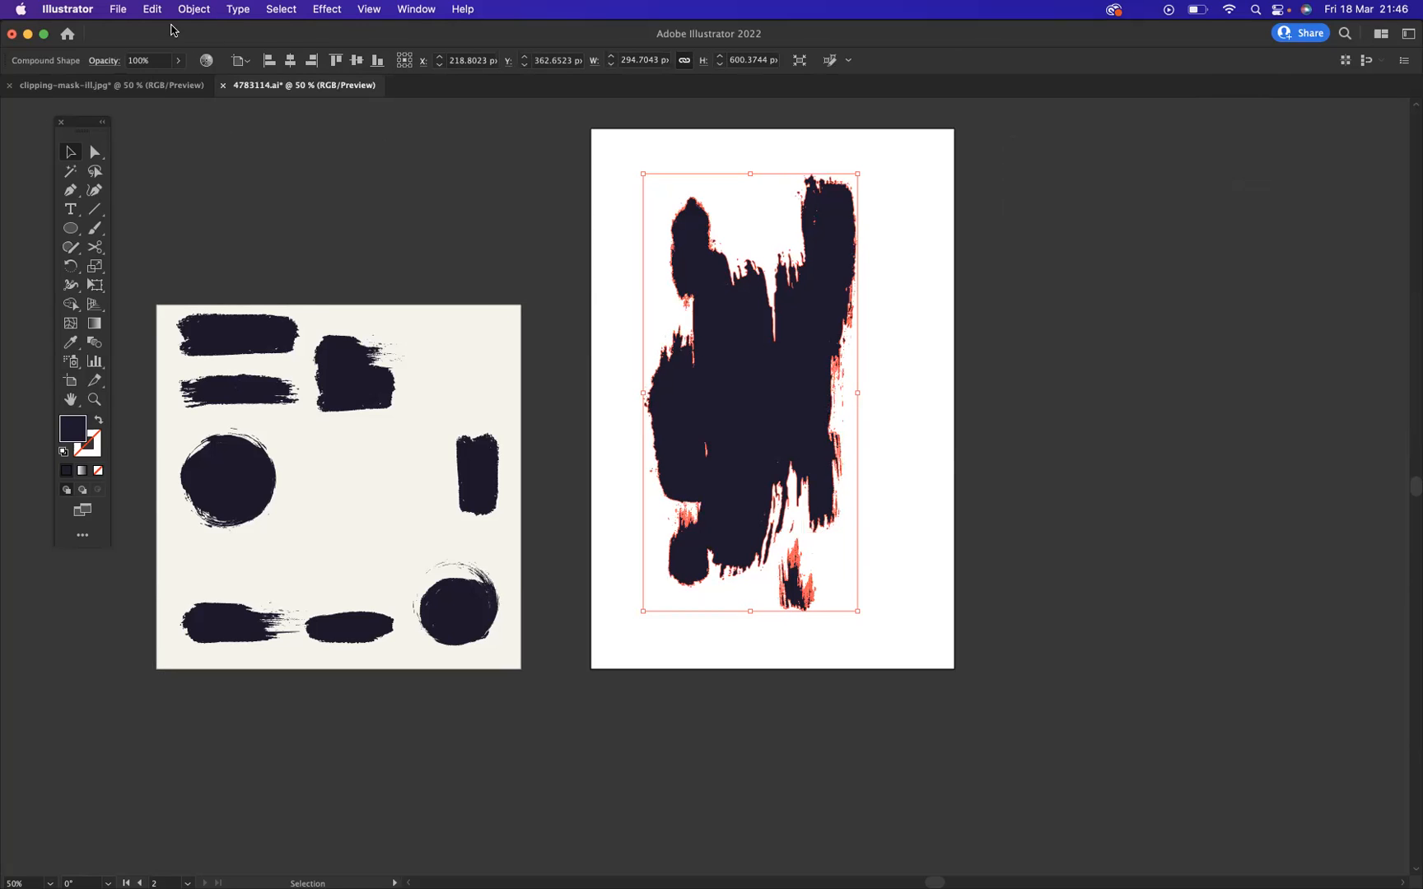
pyautogui.click(117, 9)
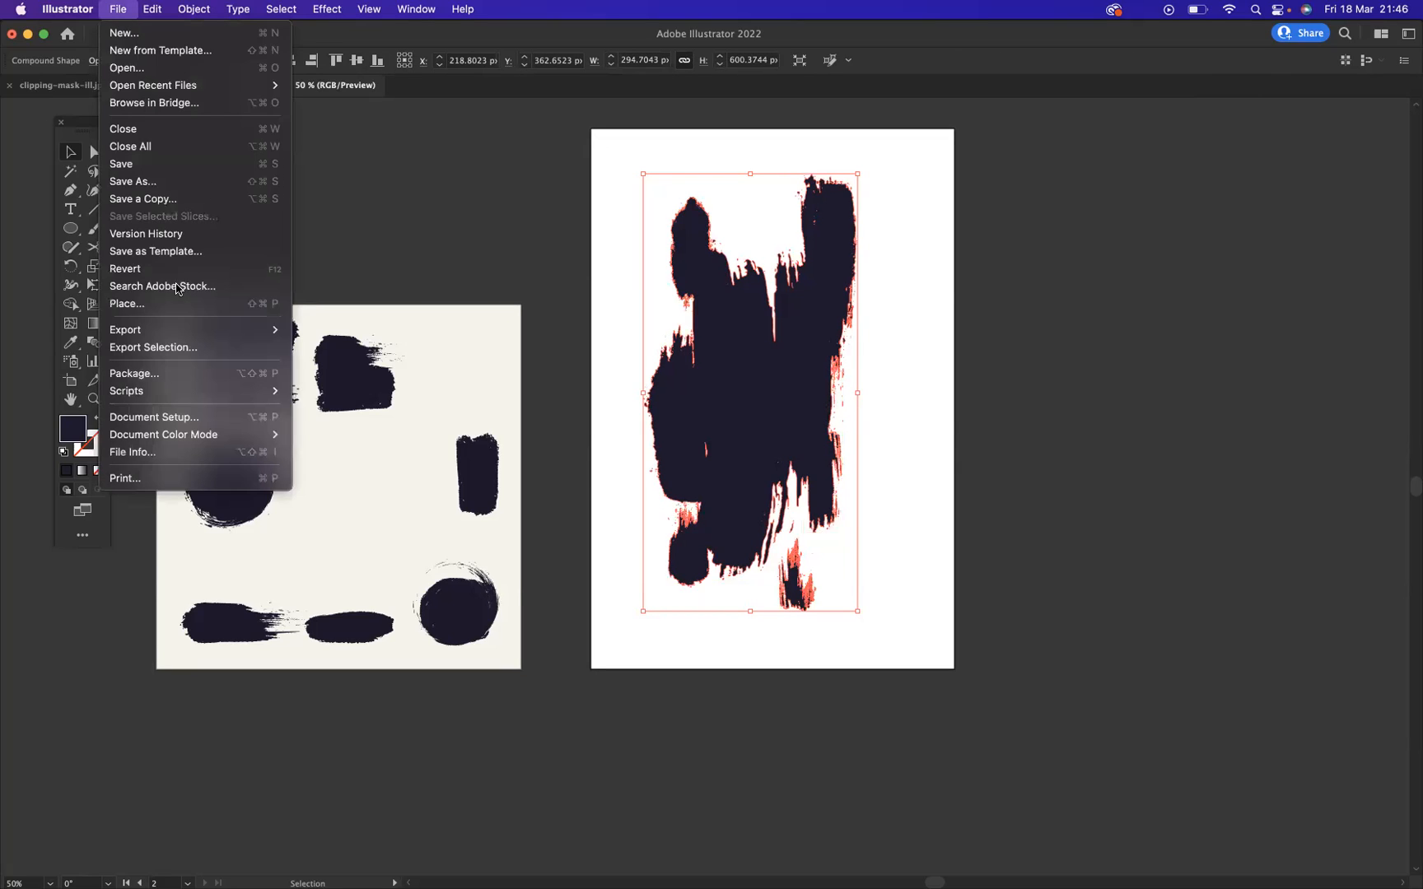
# Place the pexels lighthouse pier photo from Downloads, accepting the colour profile conversion.
pyautogui.click(127, 305)
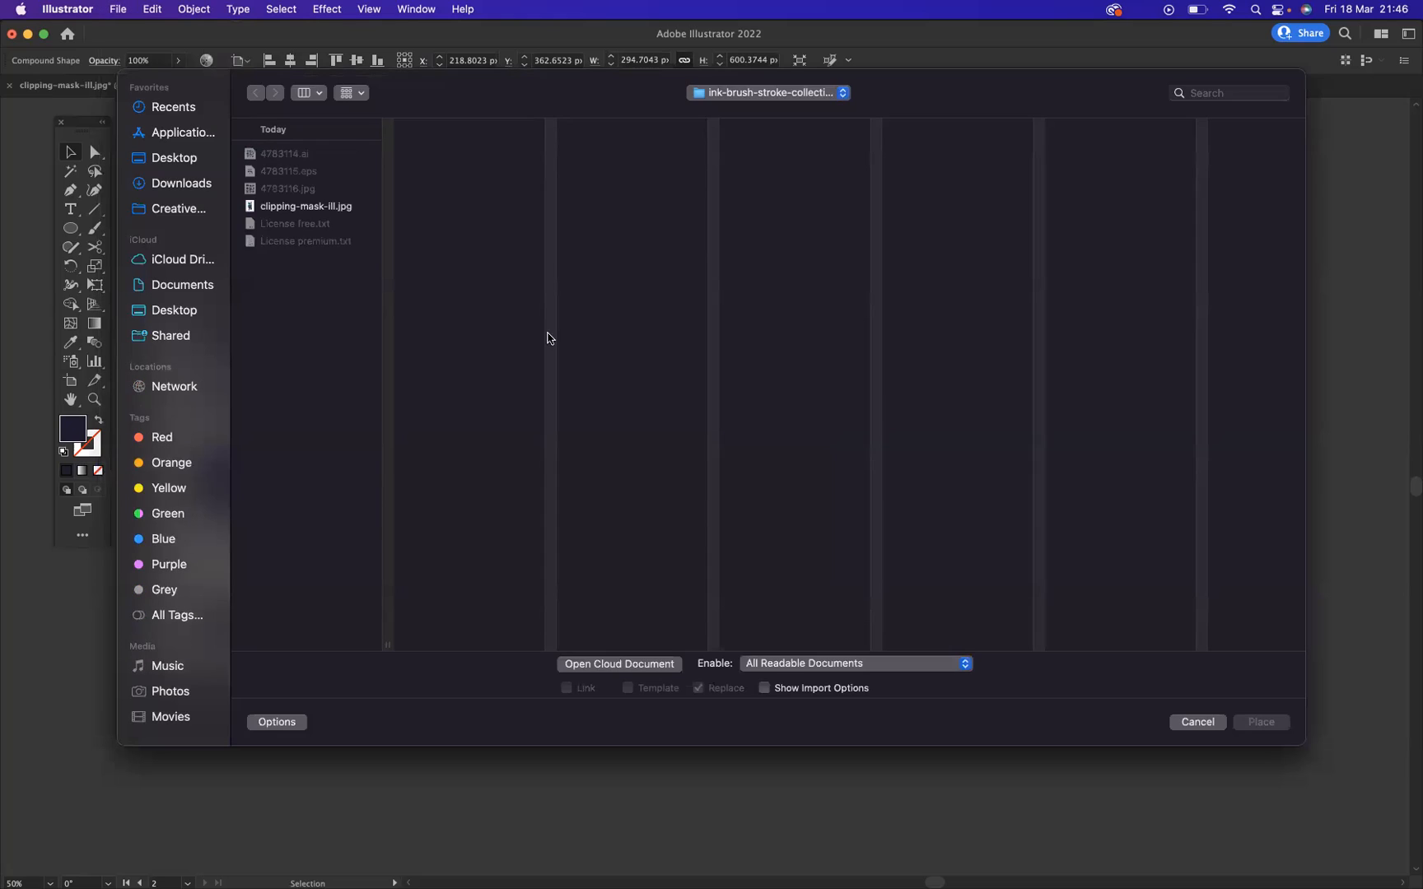
pyautogui.click(180, 182)
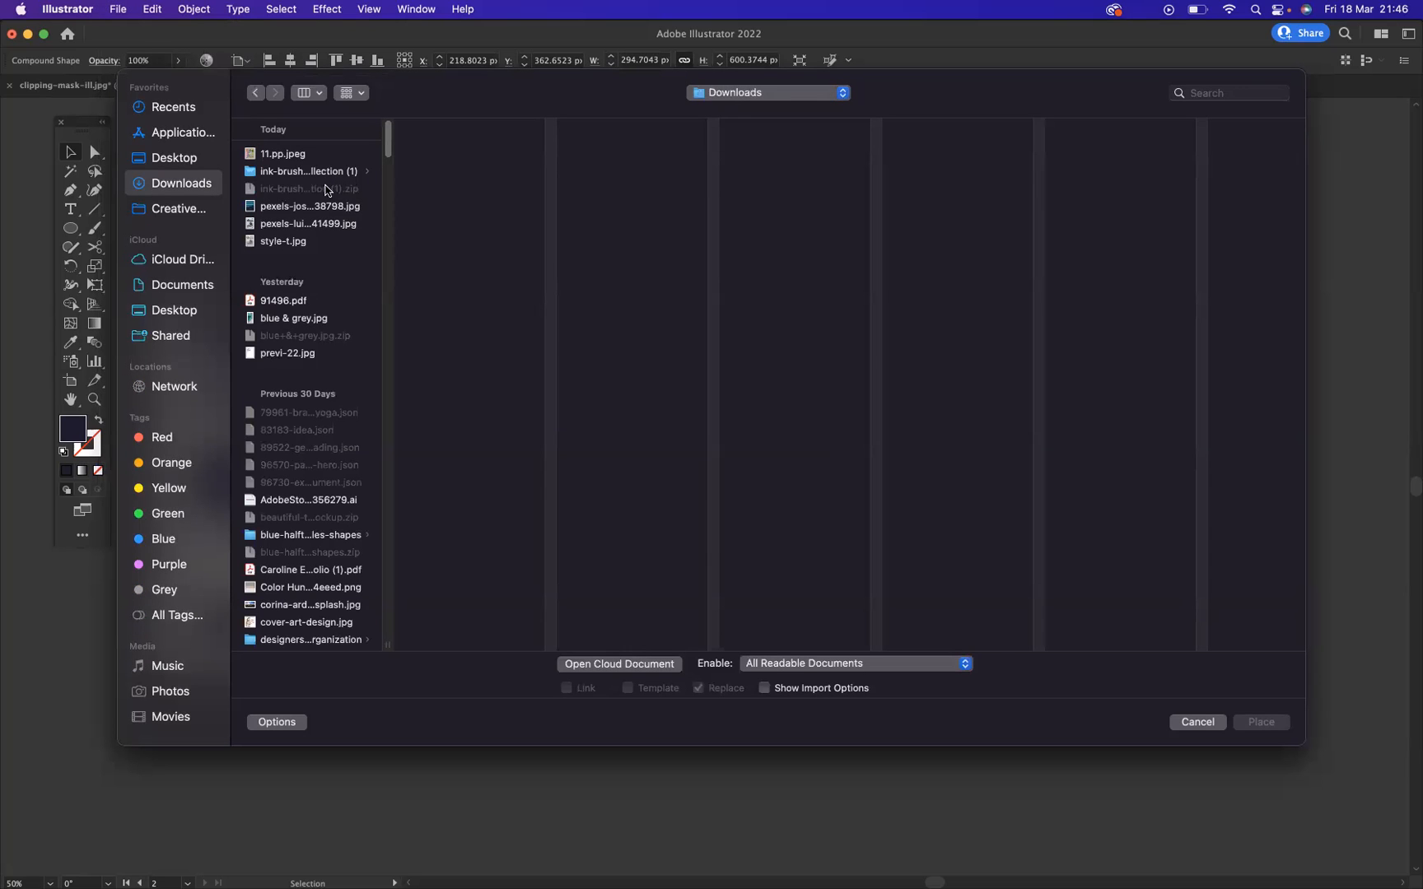
pyautogui.click(1260, 721)
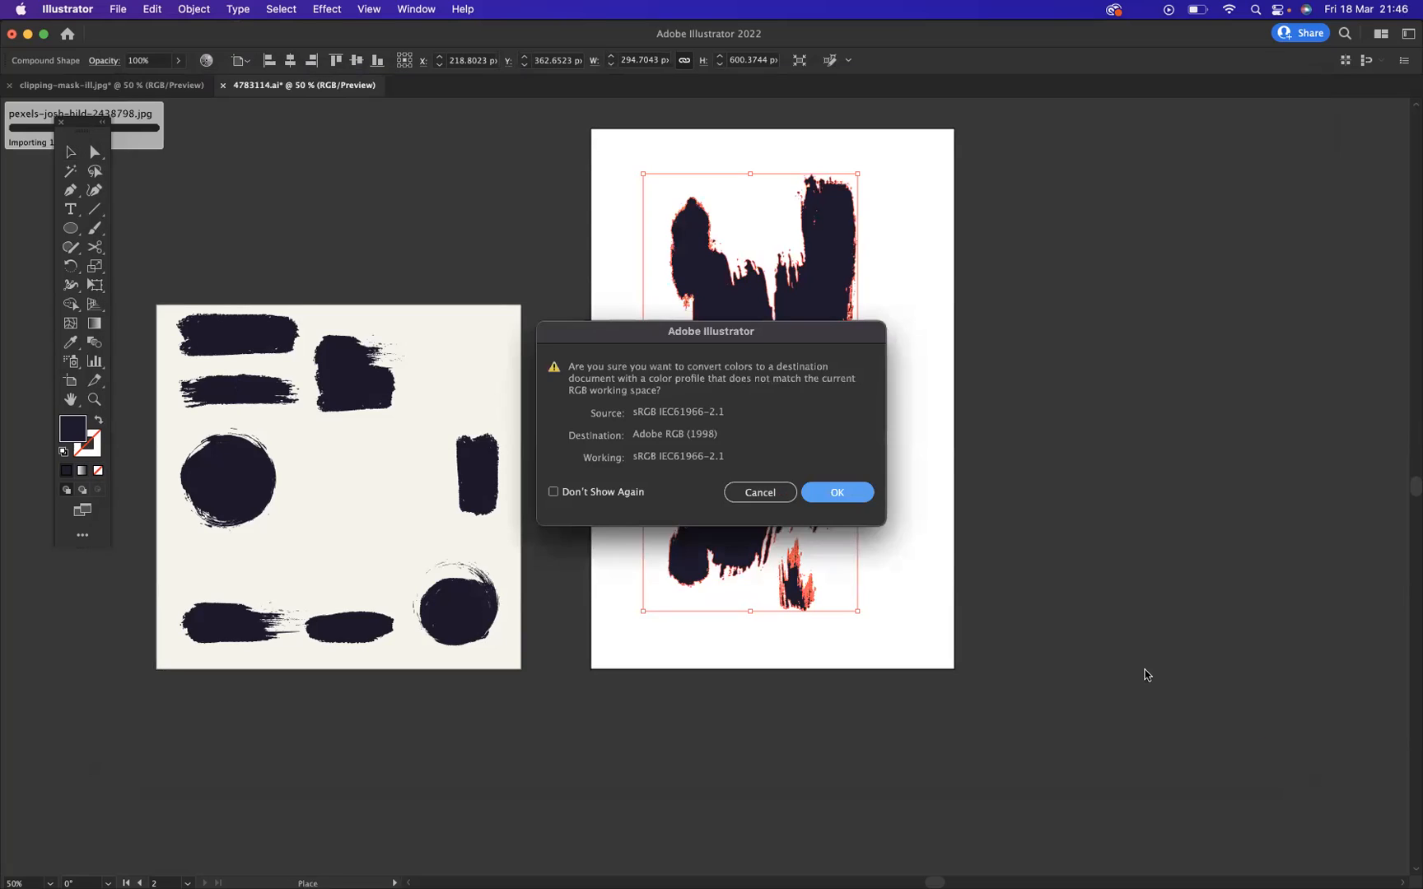
pyautogui.click(835, 492)
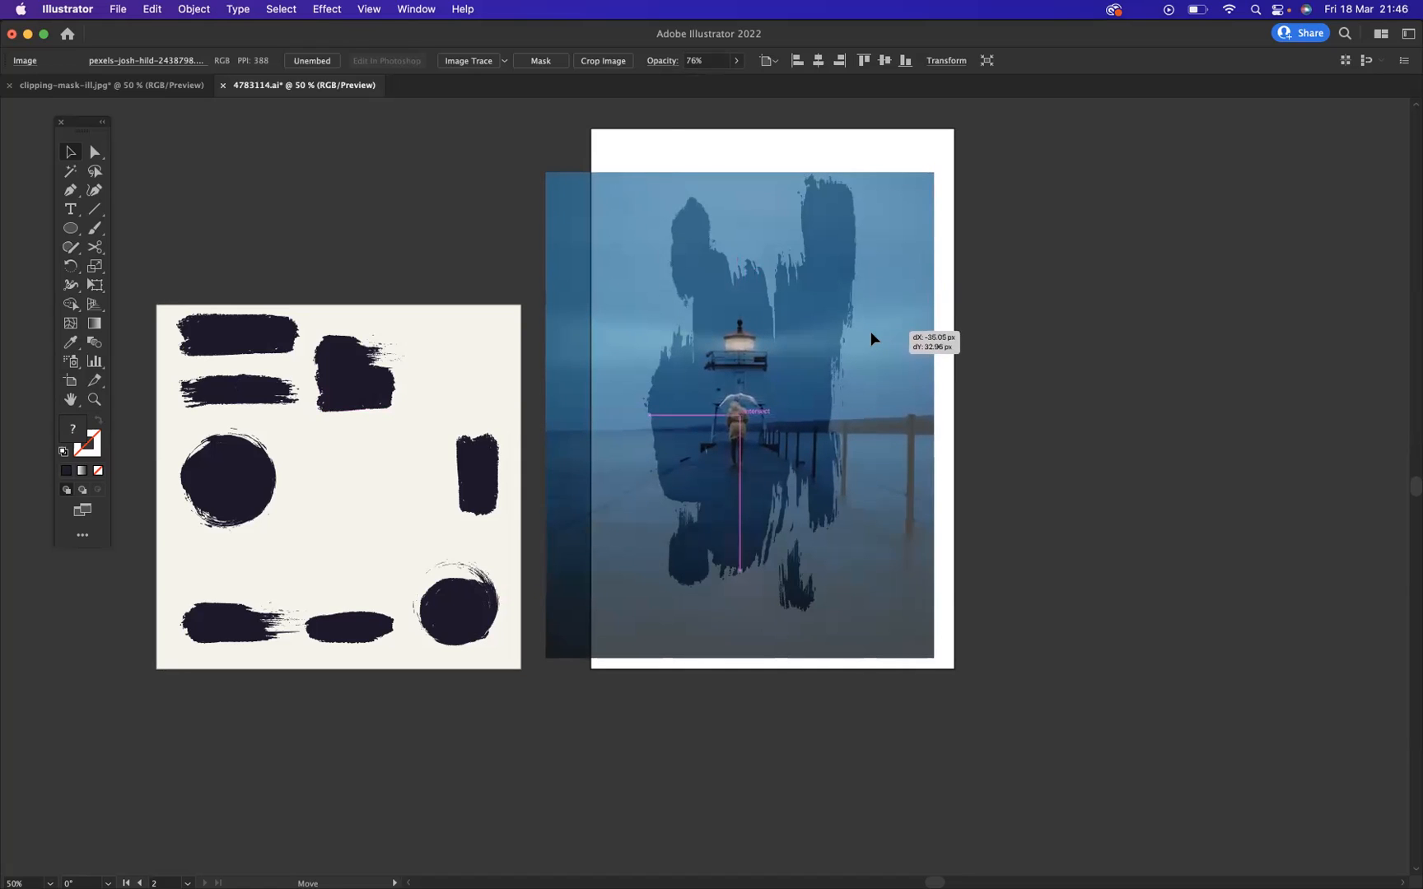
# Restore the photo to full opacity, send it to the back and select it with the brush shape.
pyautogui.click(736, 61)
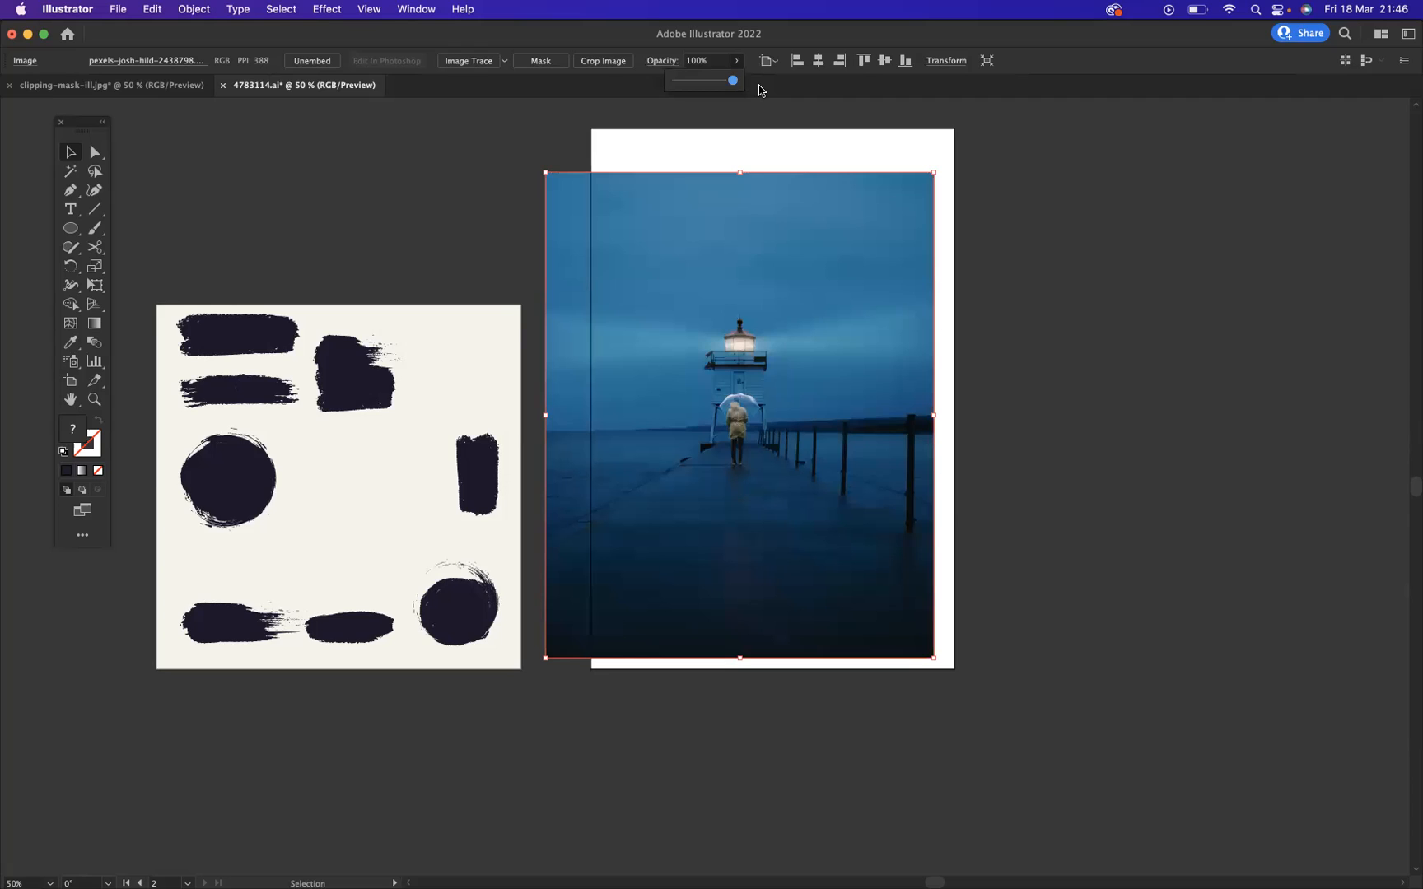
pyautogui.moveTo(822, 215)
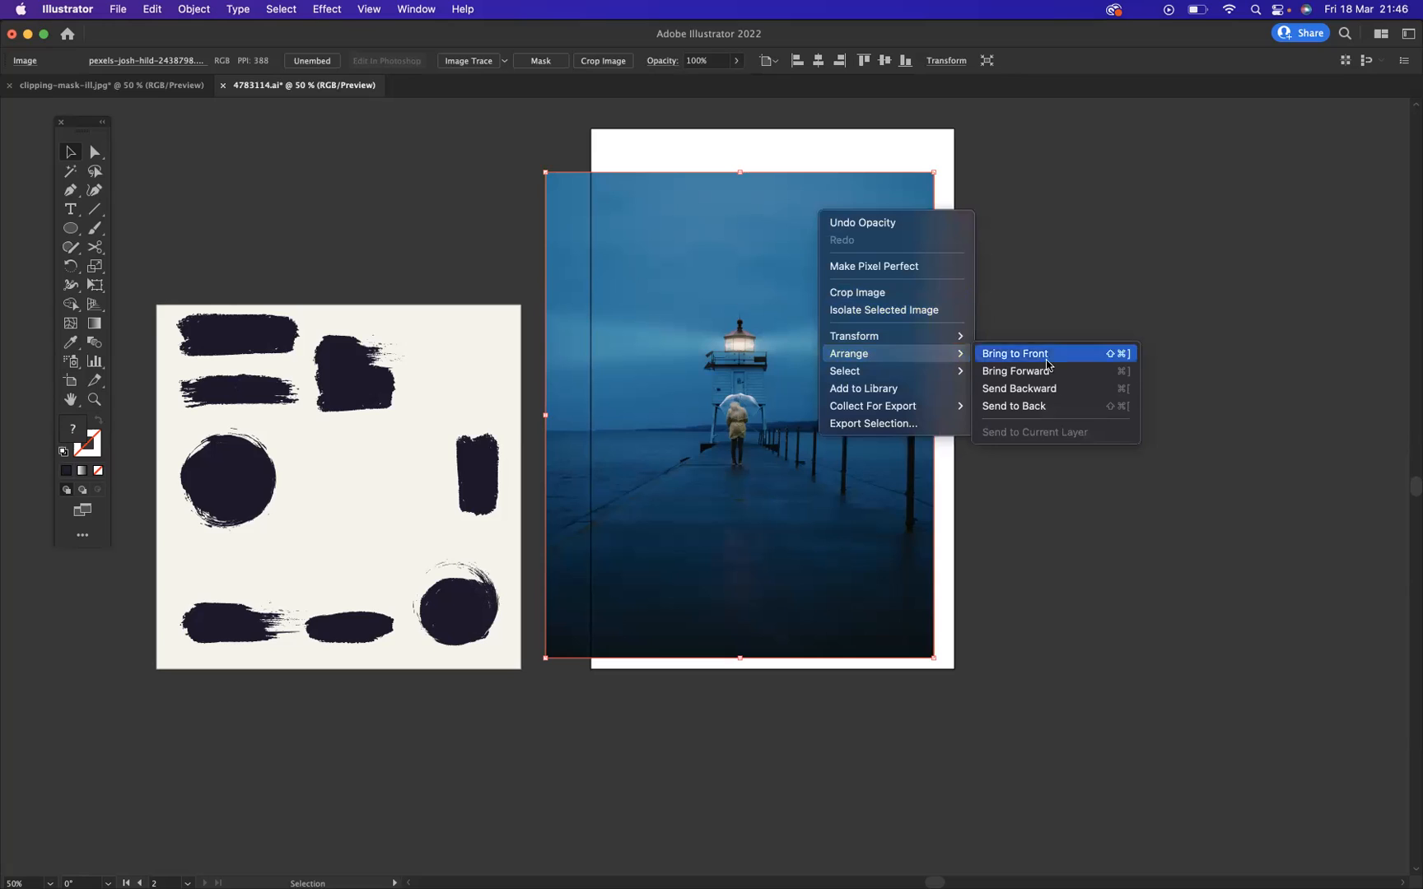
pyautogui.moveTo(1013, 405)
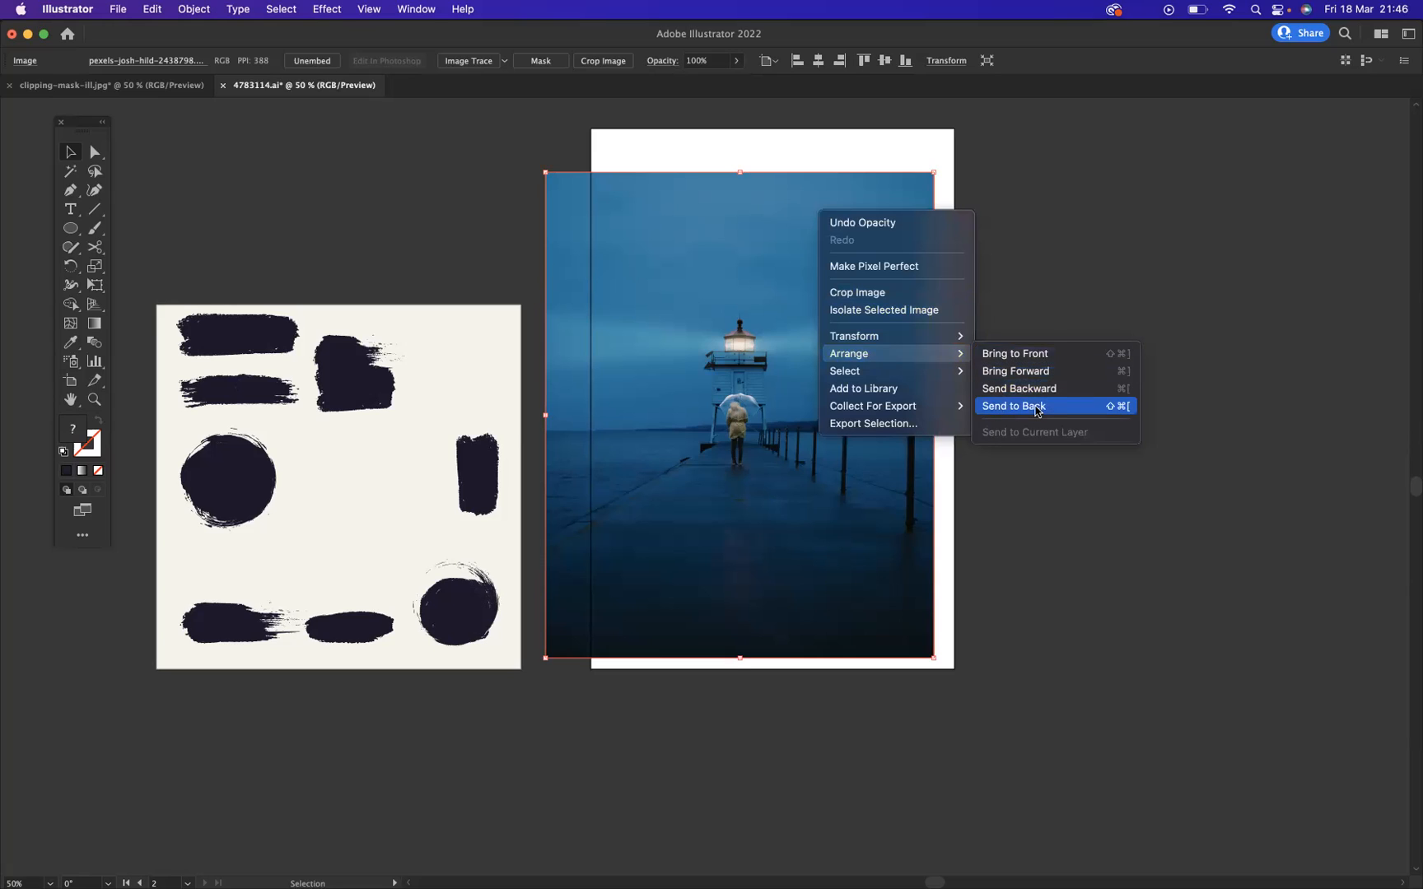
pyautogui.click(1012, 405)
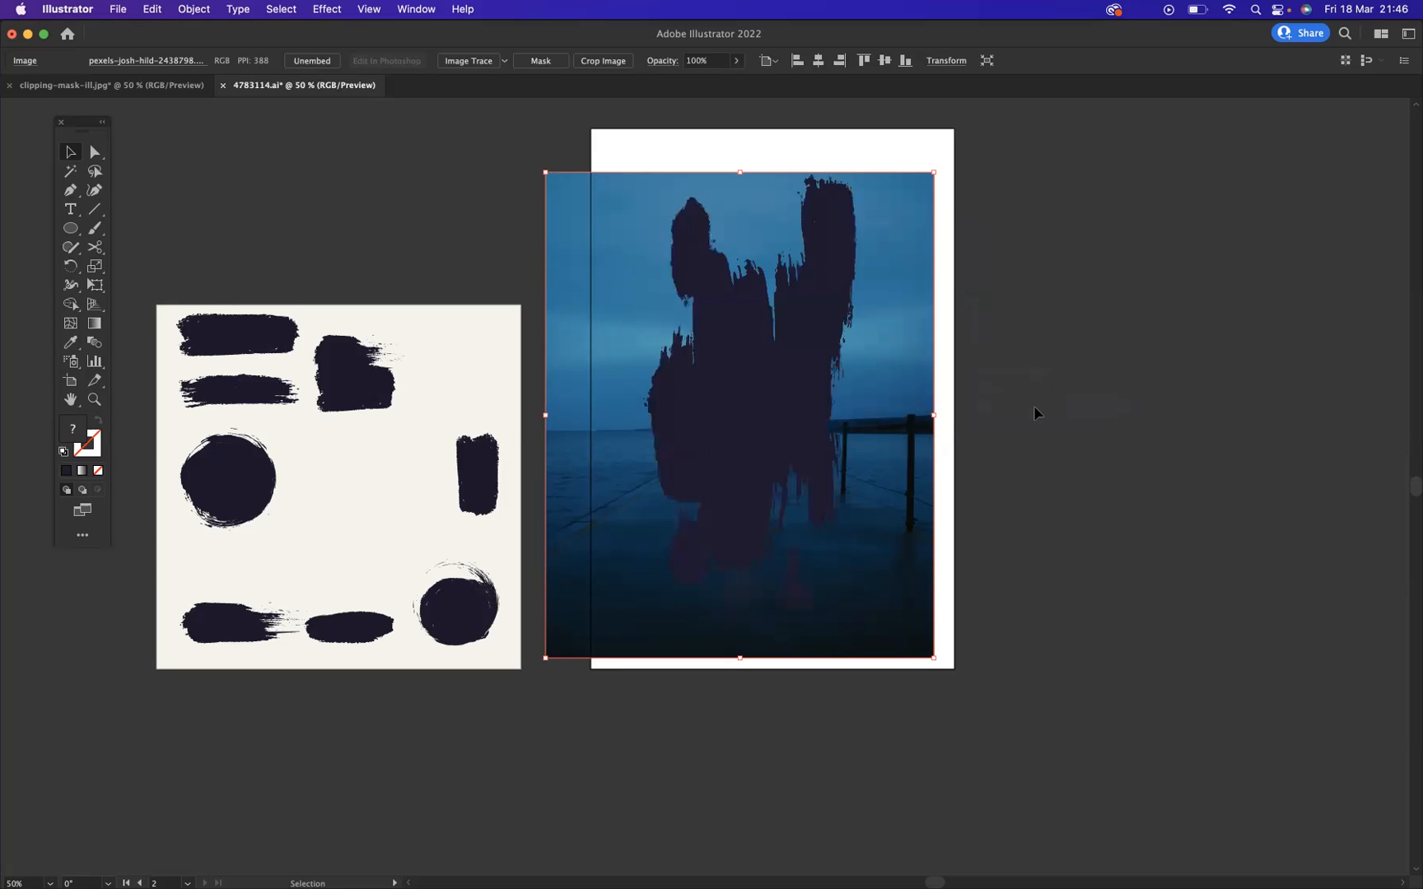
pyautogui.click(983, 380)
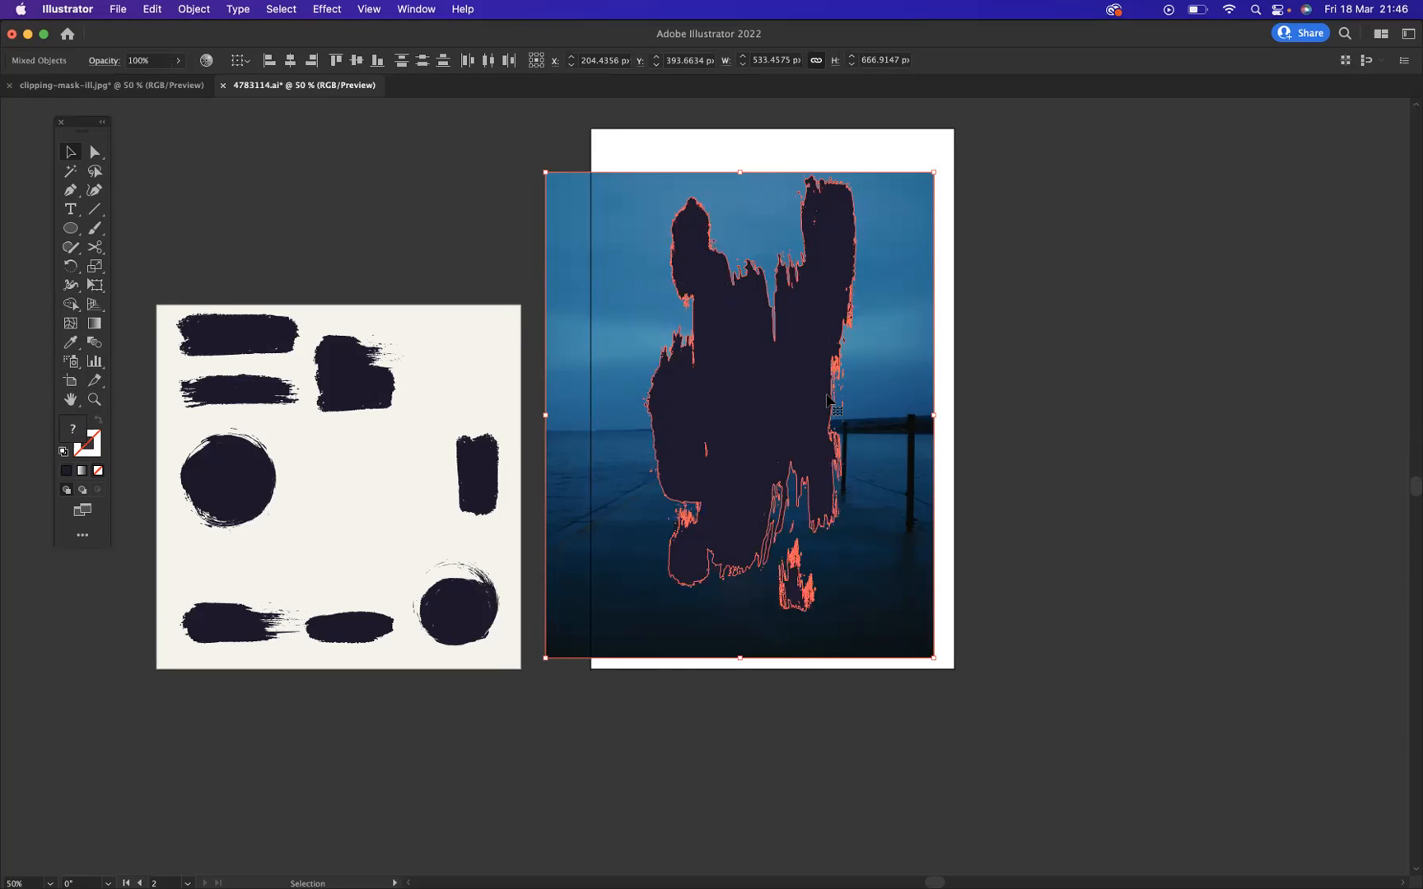
# Make a clipping mask of the photo inside the brush shape, accepting the complexity warning.
pyautogui.rightClick(723, 341)
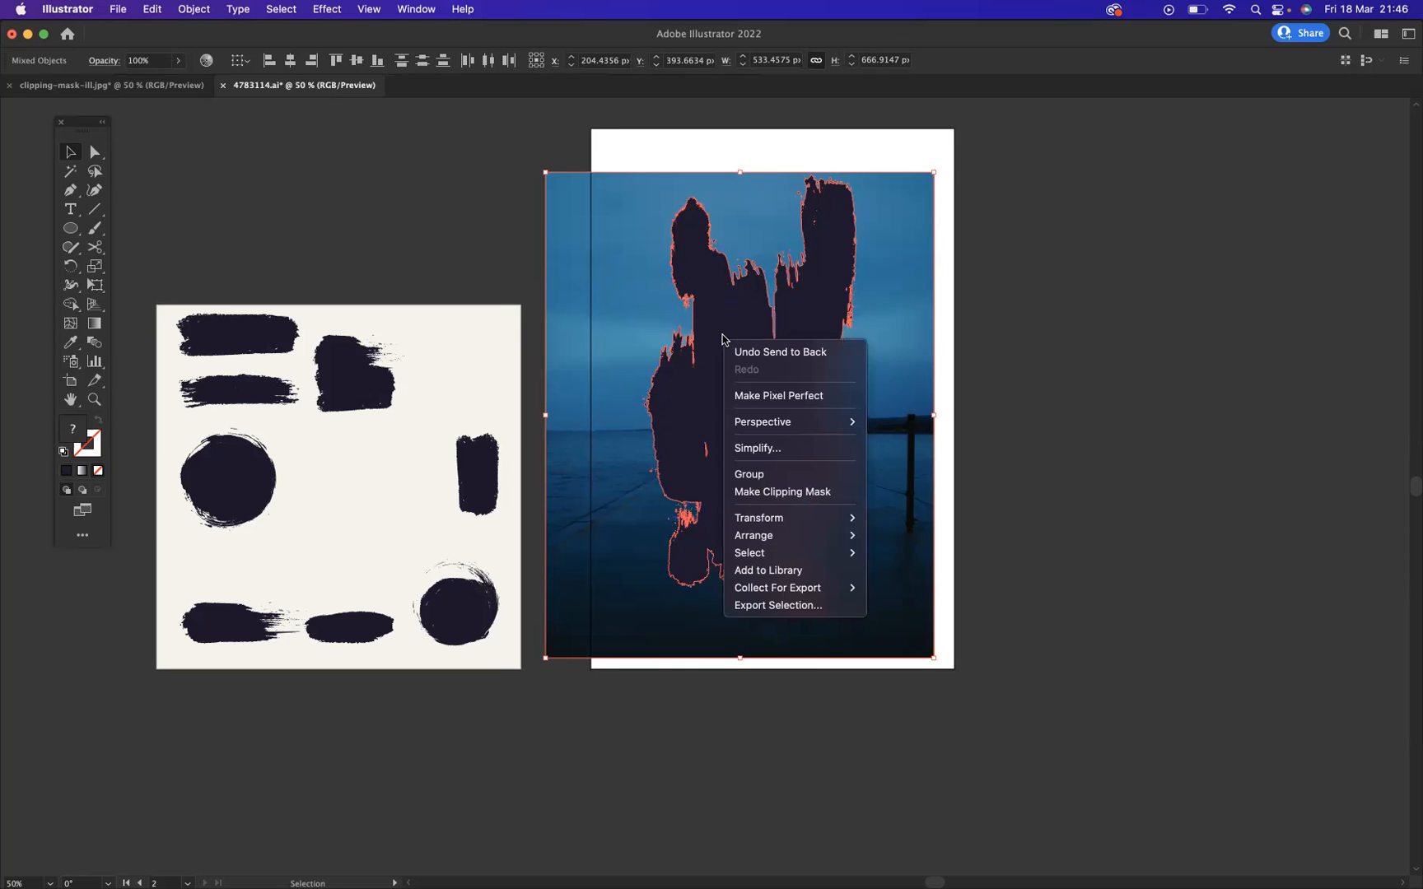
pyautogui.moveTo(780, 492)
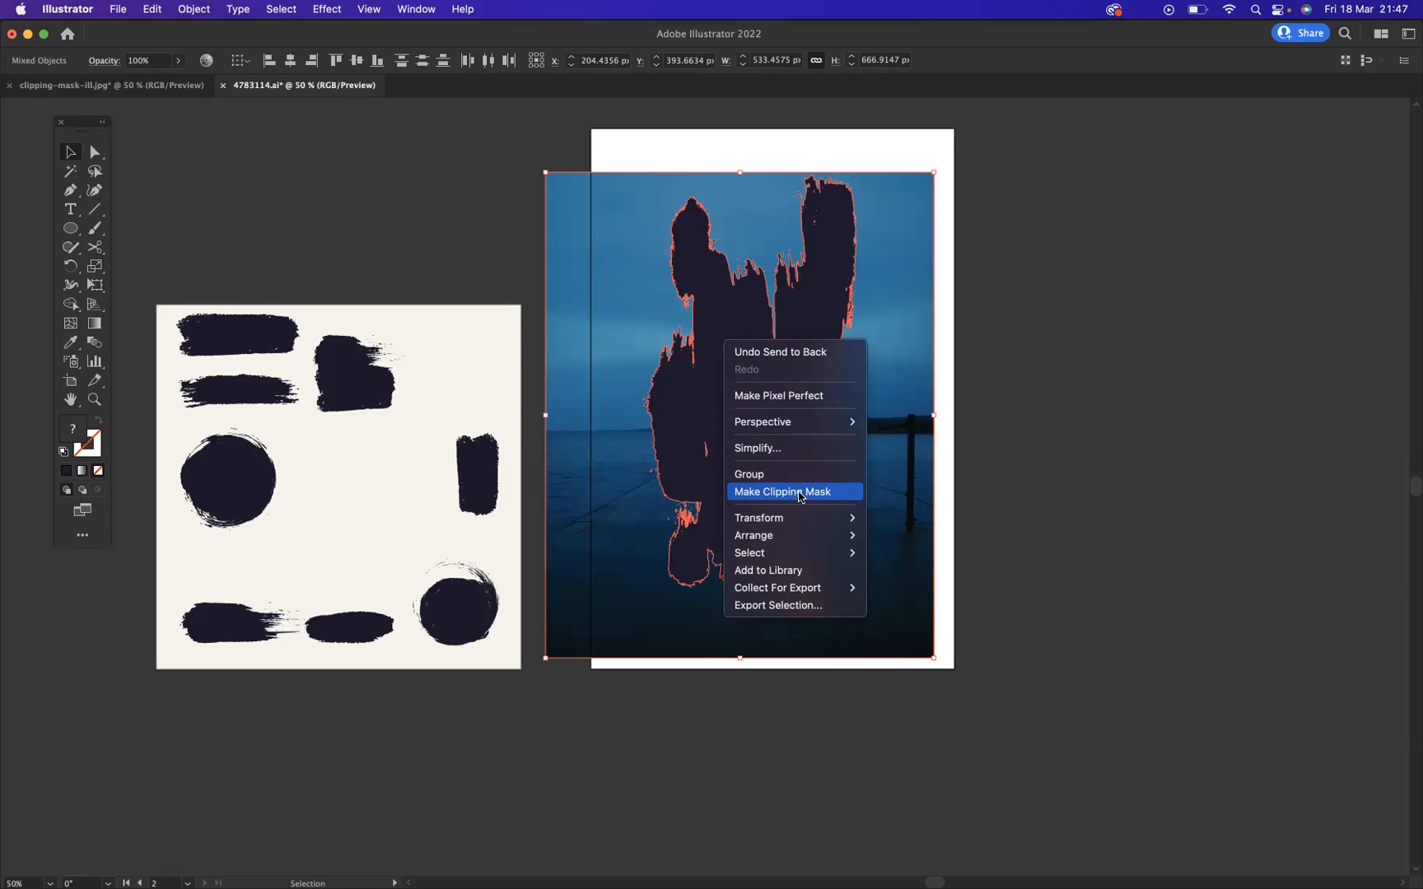
pyautogui.click(781, 491)
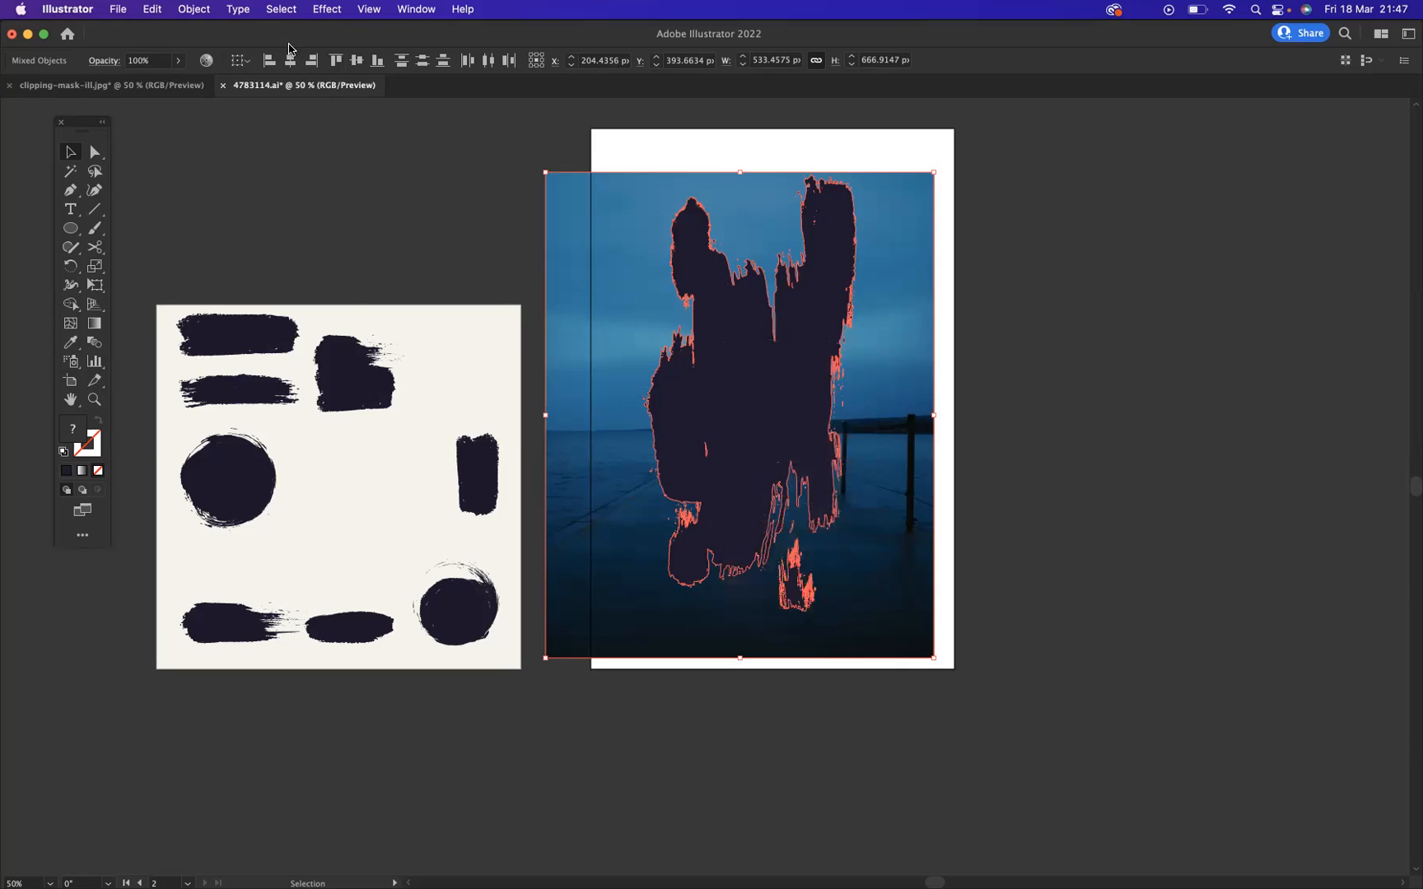
pyautogui.click(192, 10)
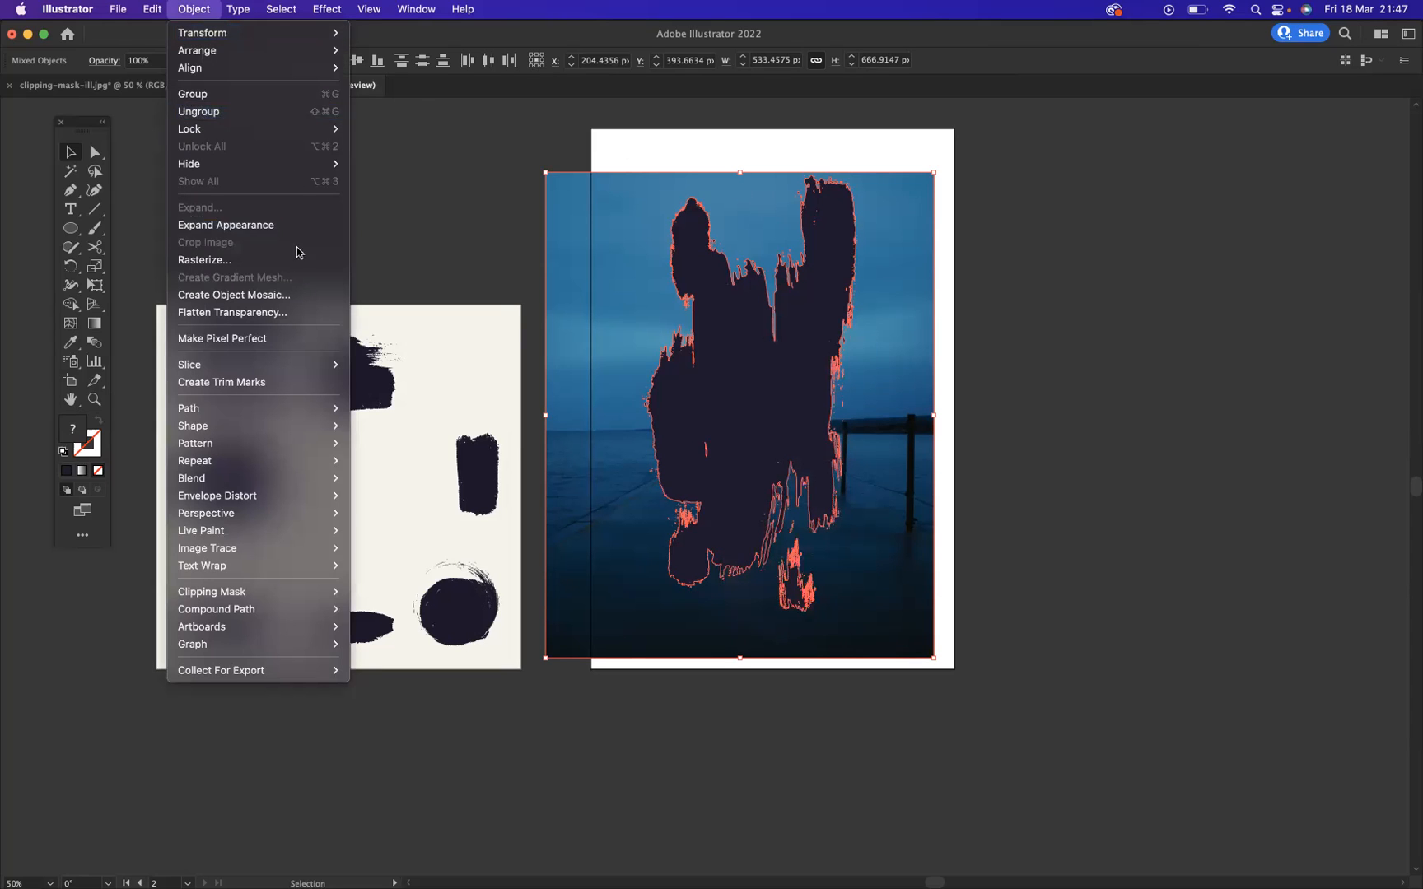
pyautogui.moveTo(236, 512)
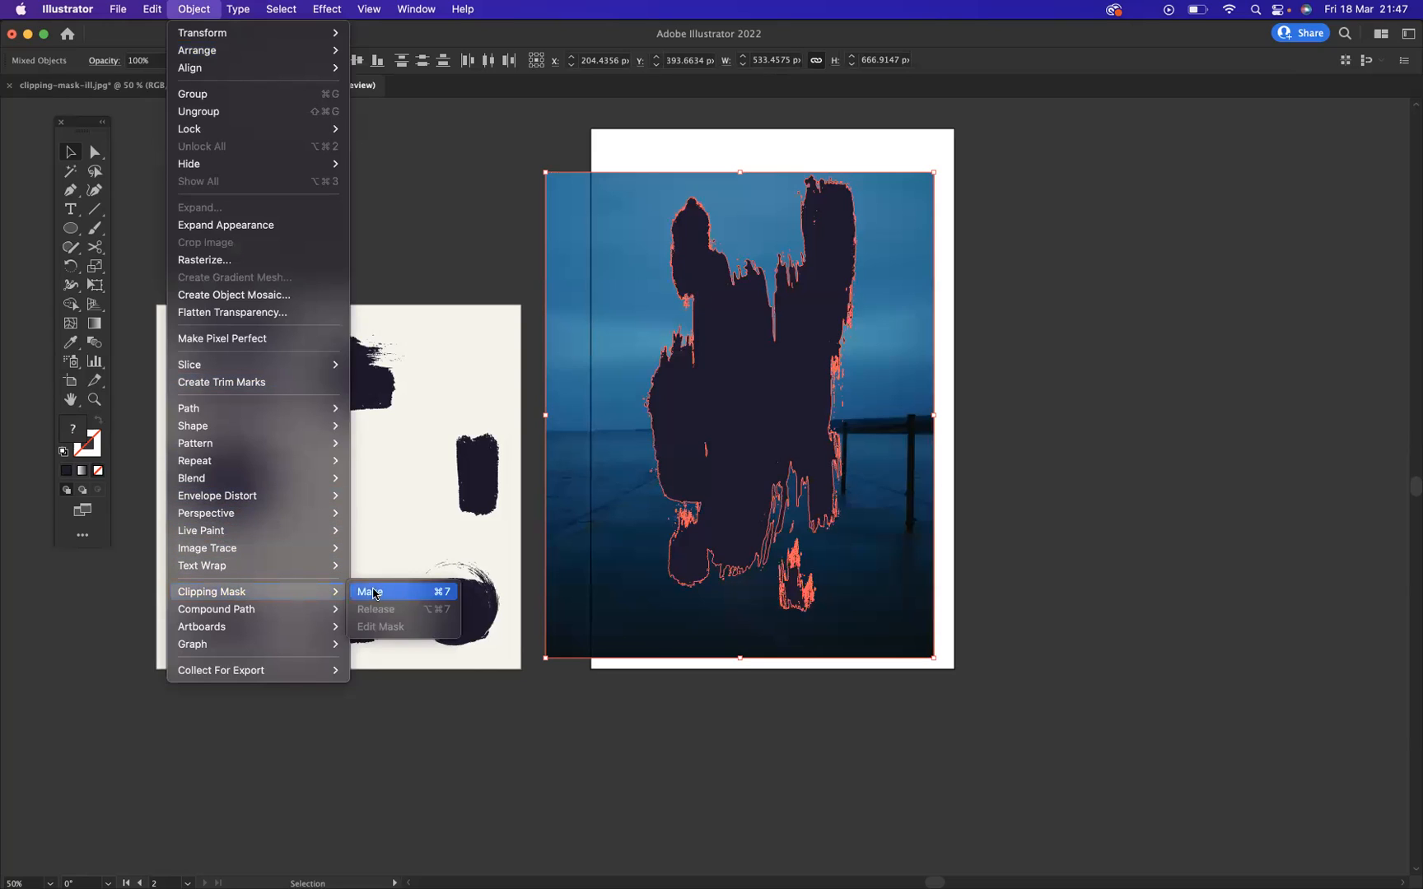
pyautogui.moveTo(434, 600)
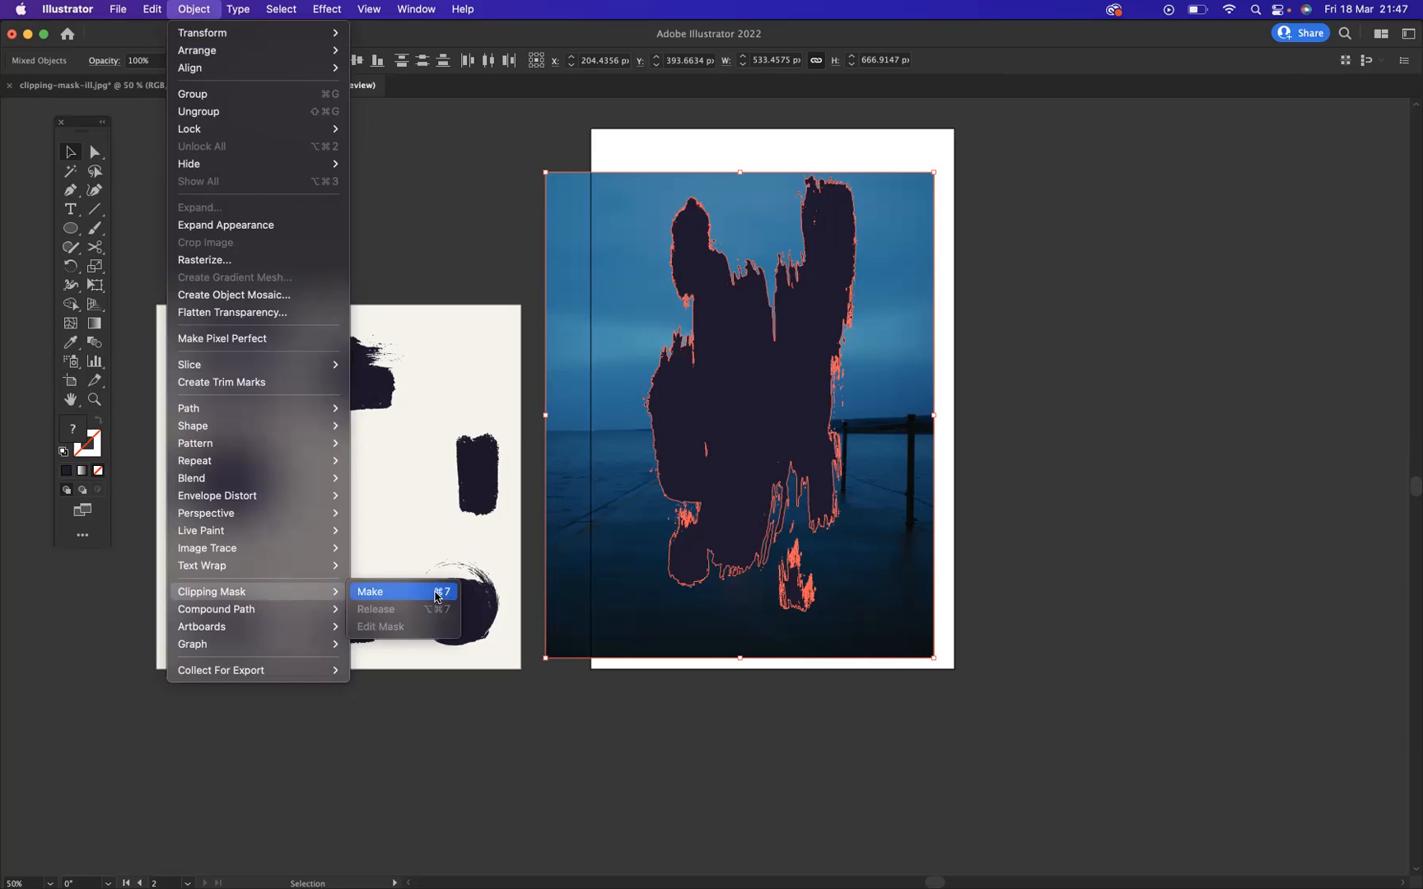
pyautogui.moveTo(442, 594)
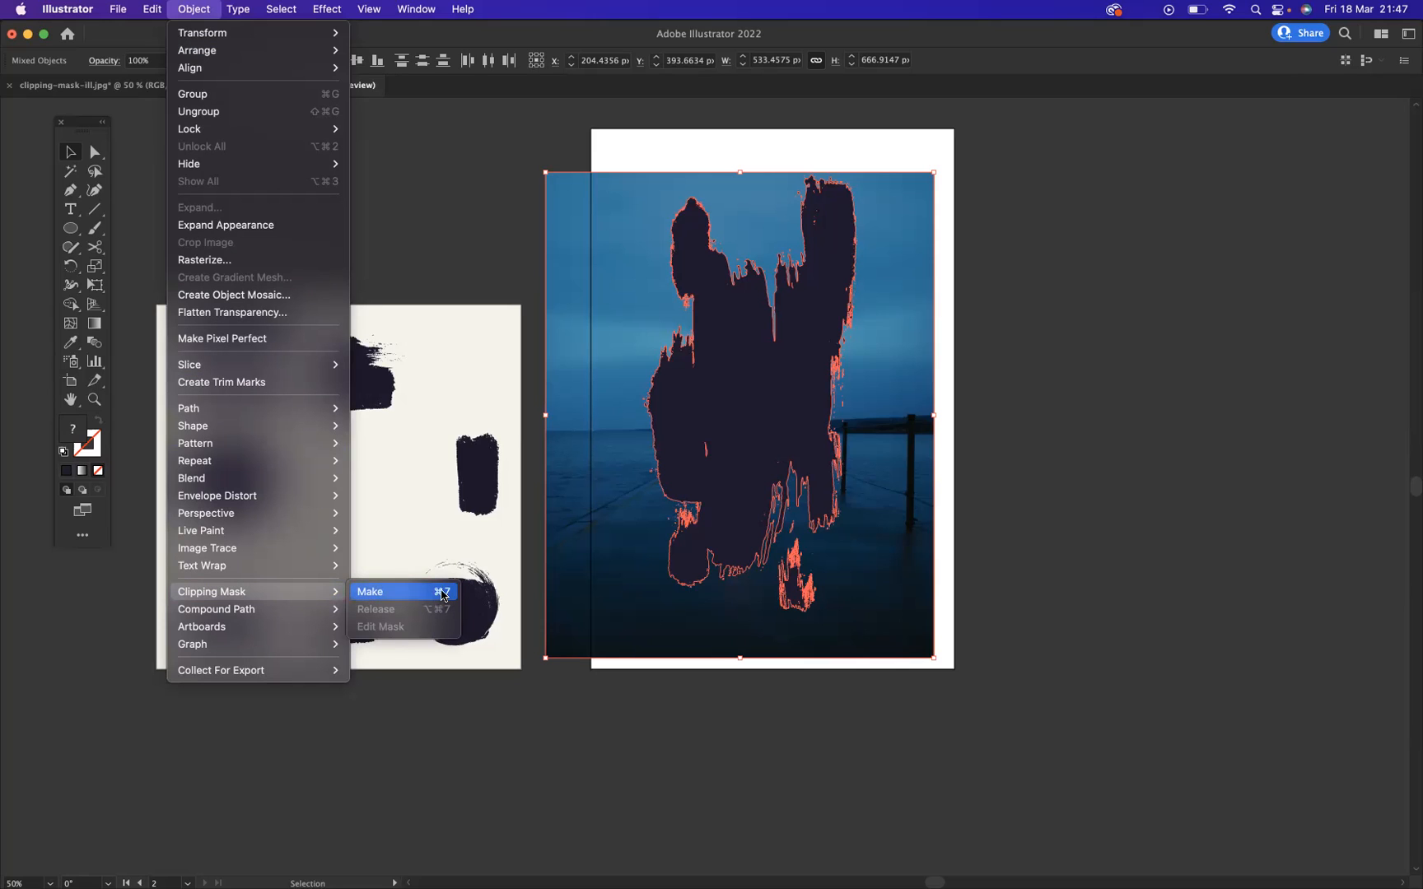
pyautogui.click(368, 591)
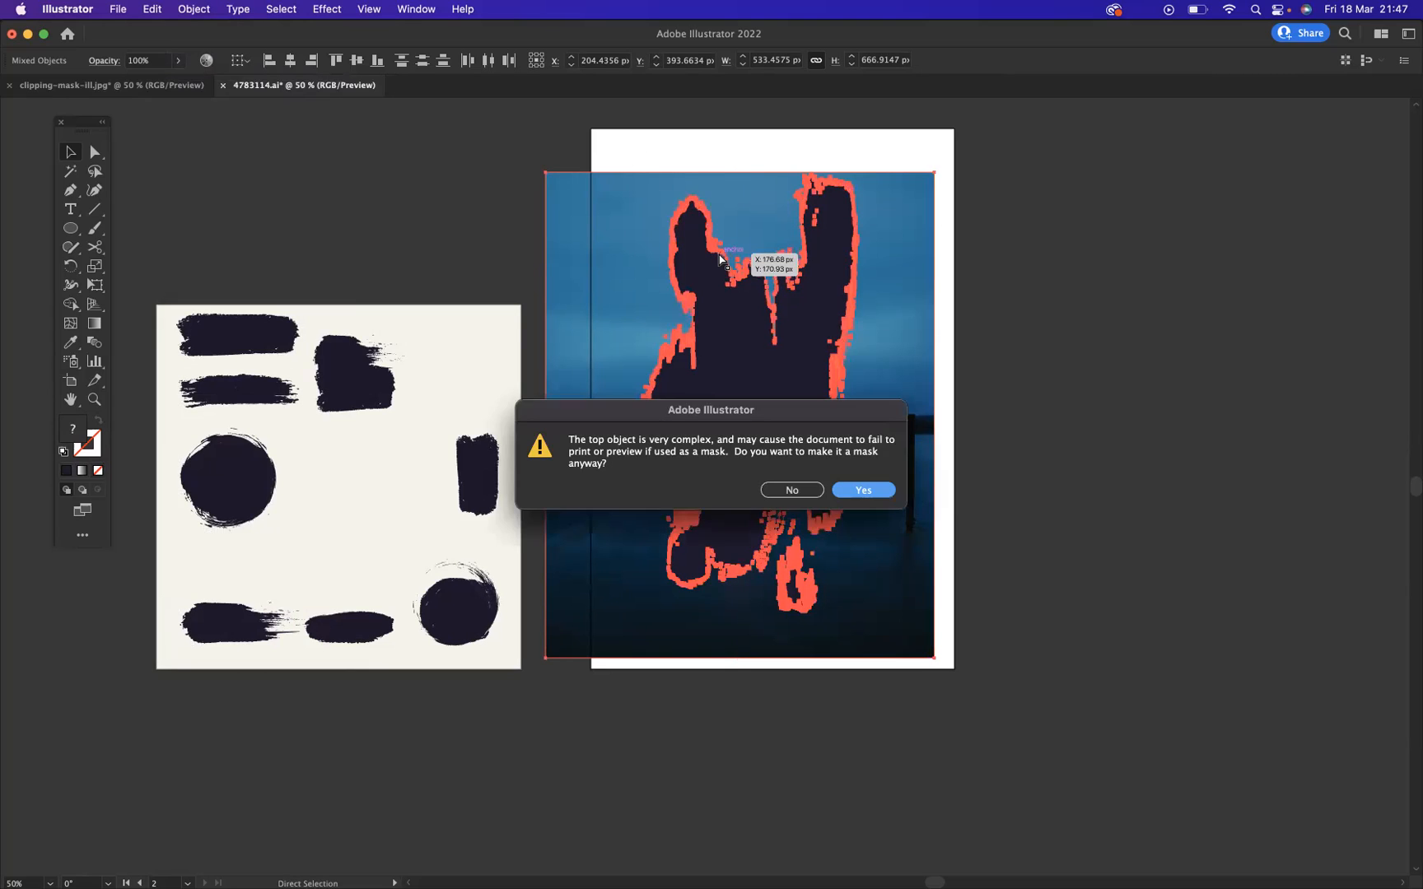
pyautogui.moveTo(861, 491)
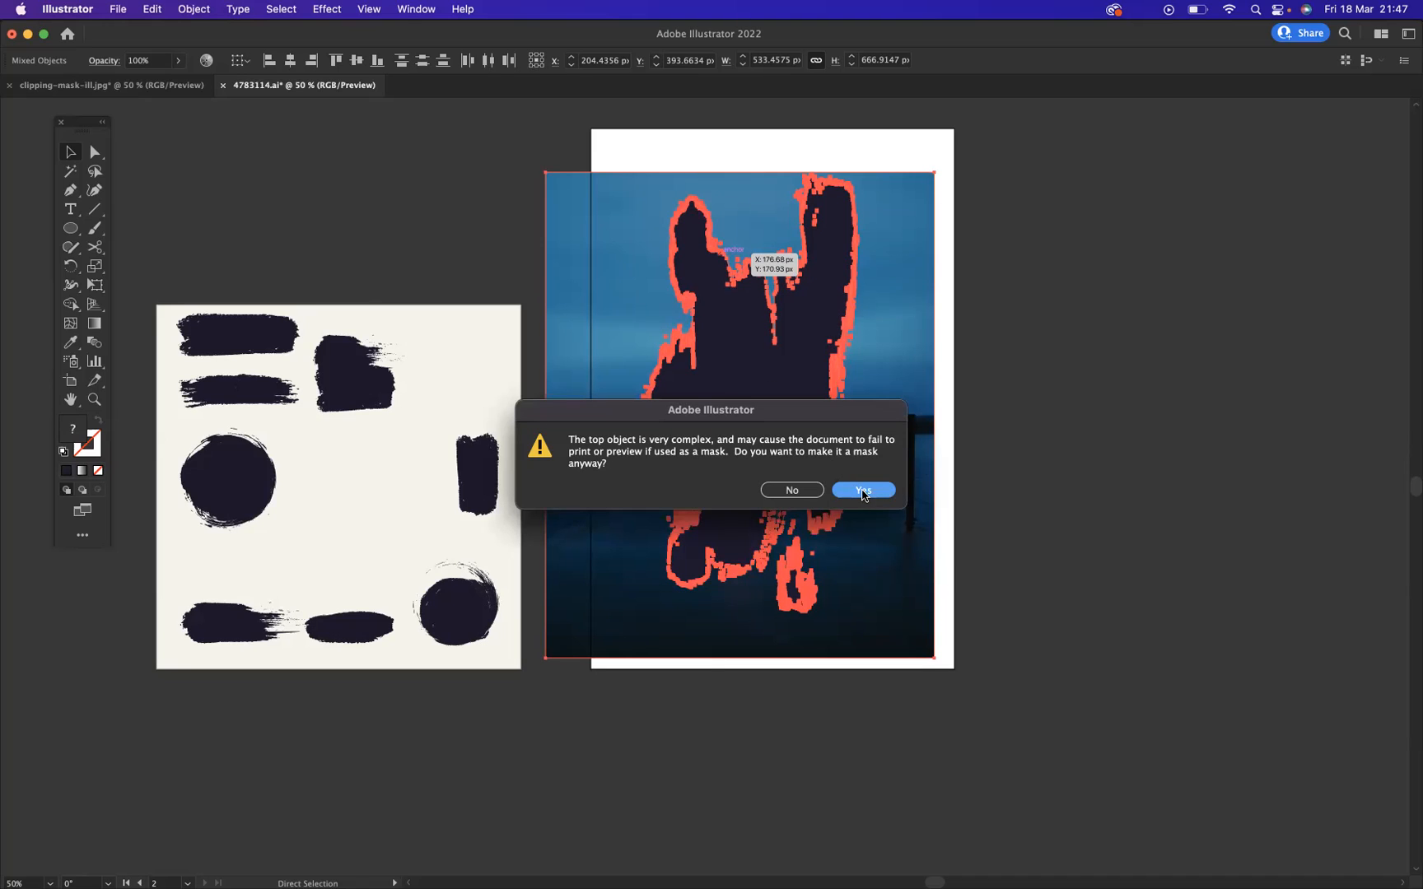
pyautogui.click(861, 489)
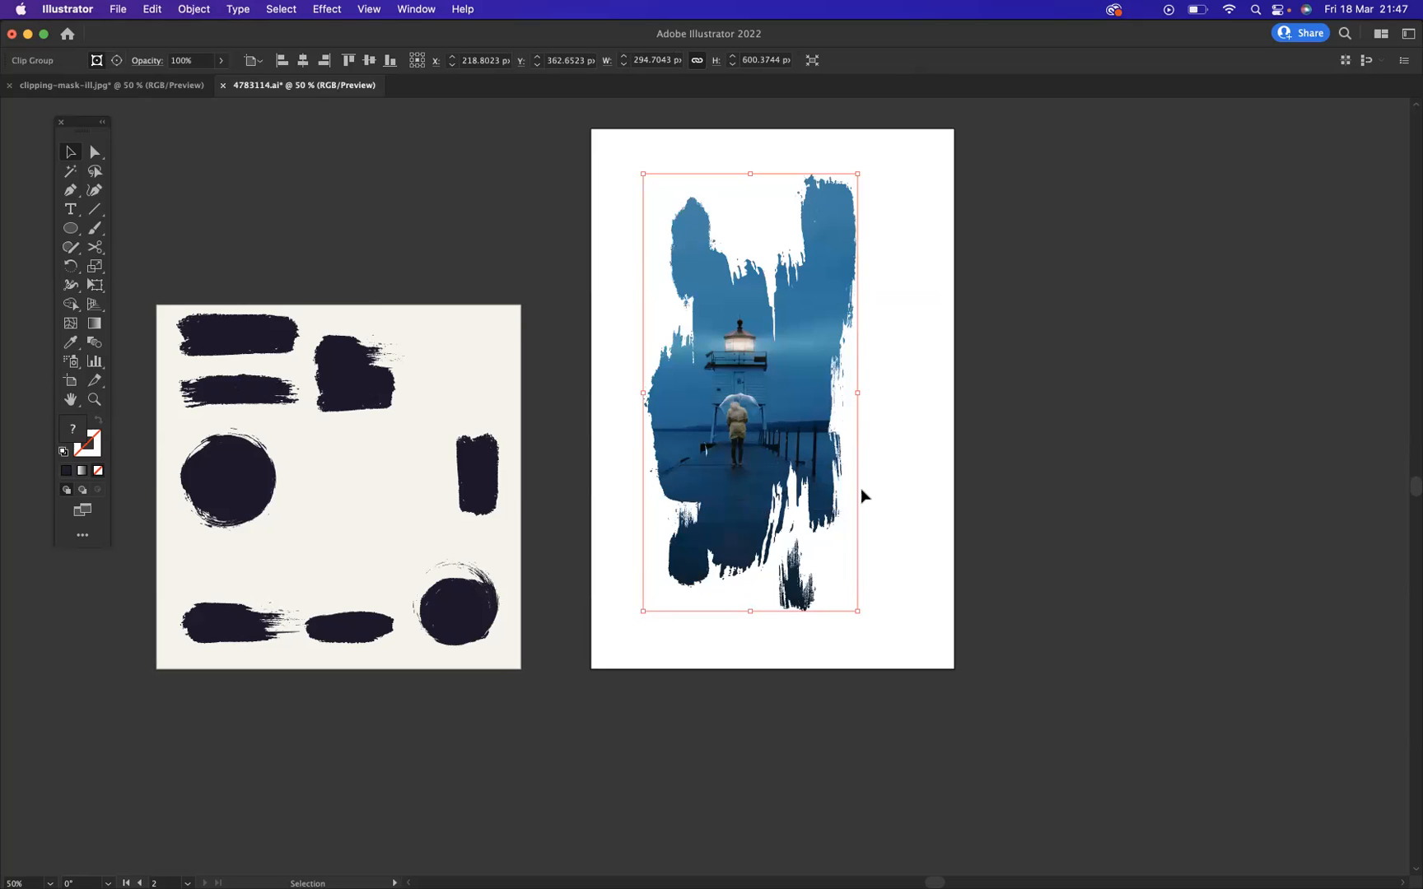
pyautogui.moveTo(719, 402)
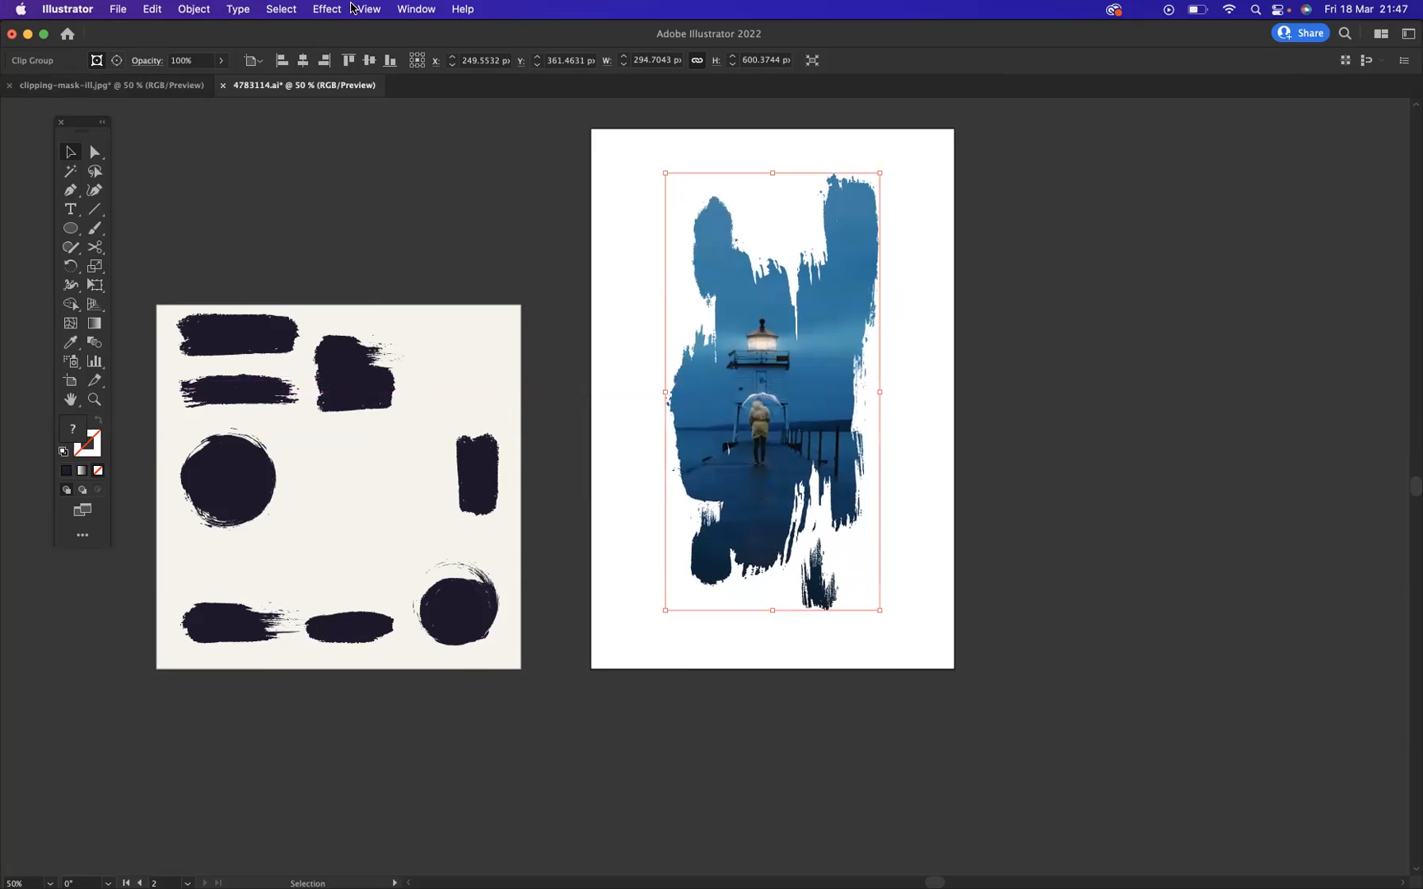
# Show the Layers panel, expand OBJECTS, scale up the mask path inside the clip group, then deselect.
pyautogui.click(415, 10)
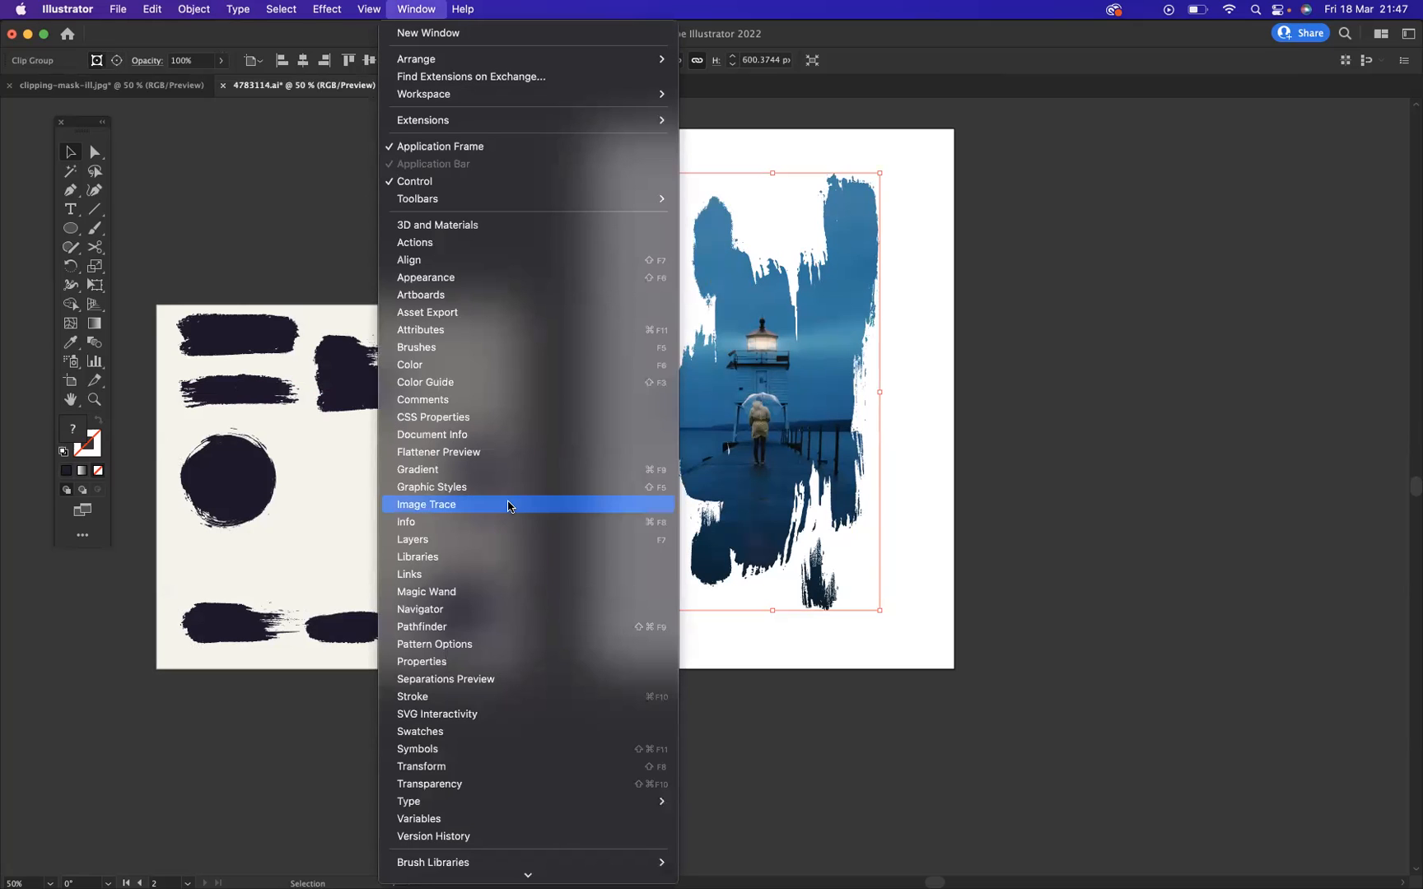
pyautogui.click(411, 538)
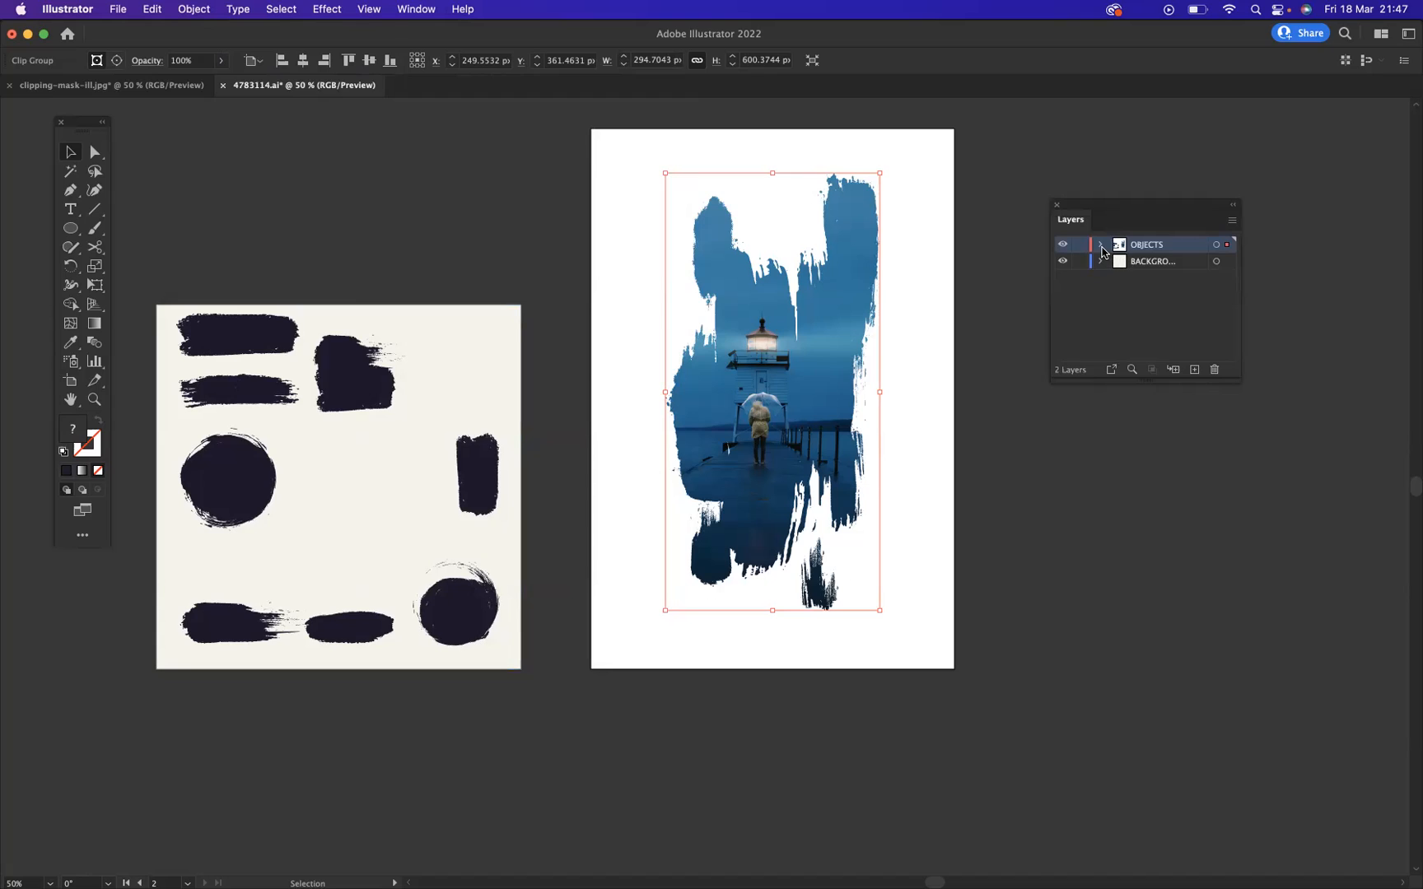
pyautogui.click(1102, 244)
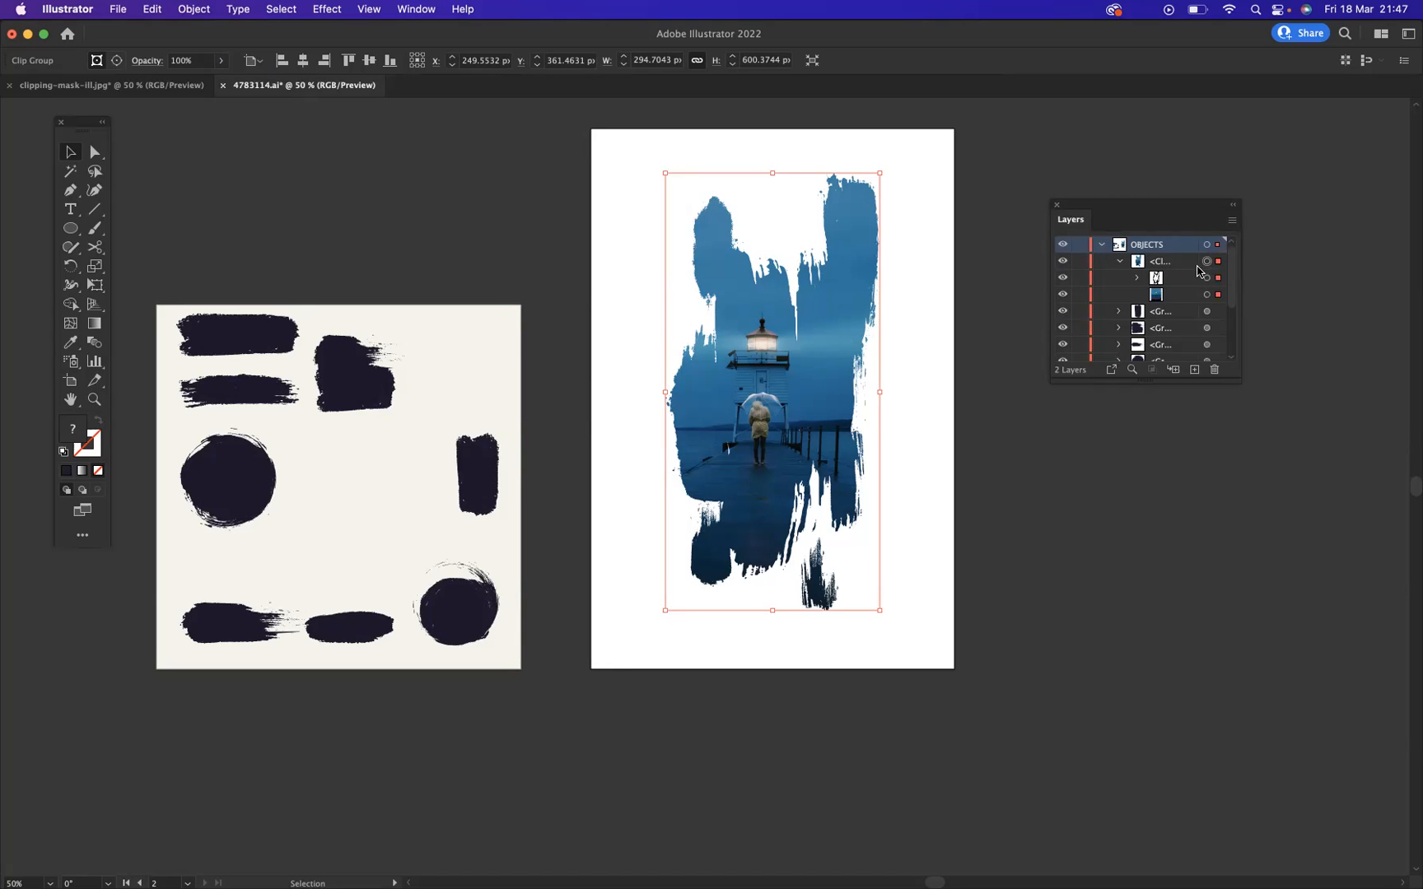
pyautogui.moveTo(1171, 270)
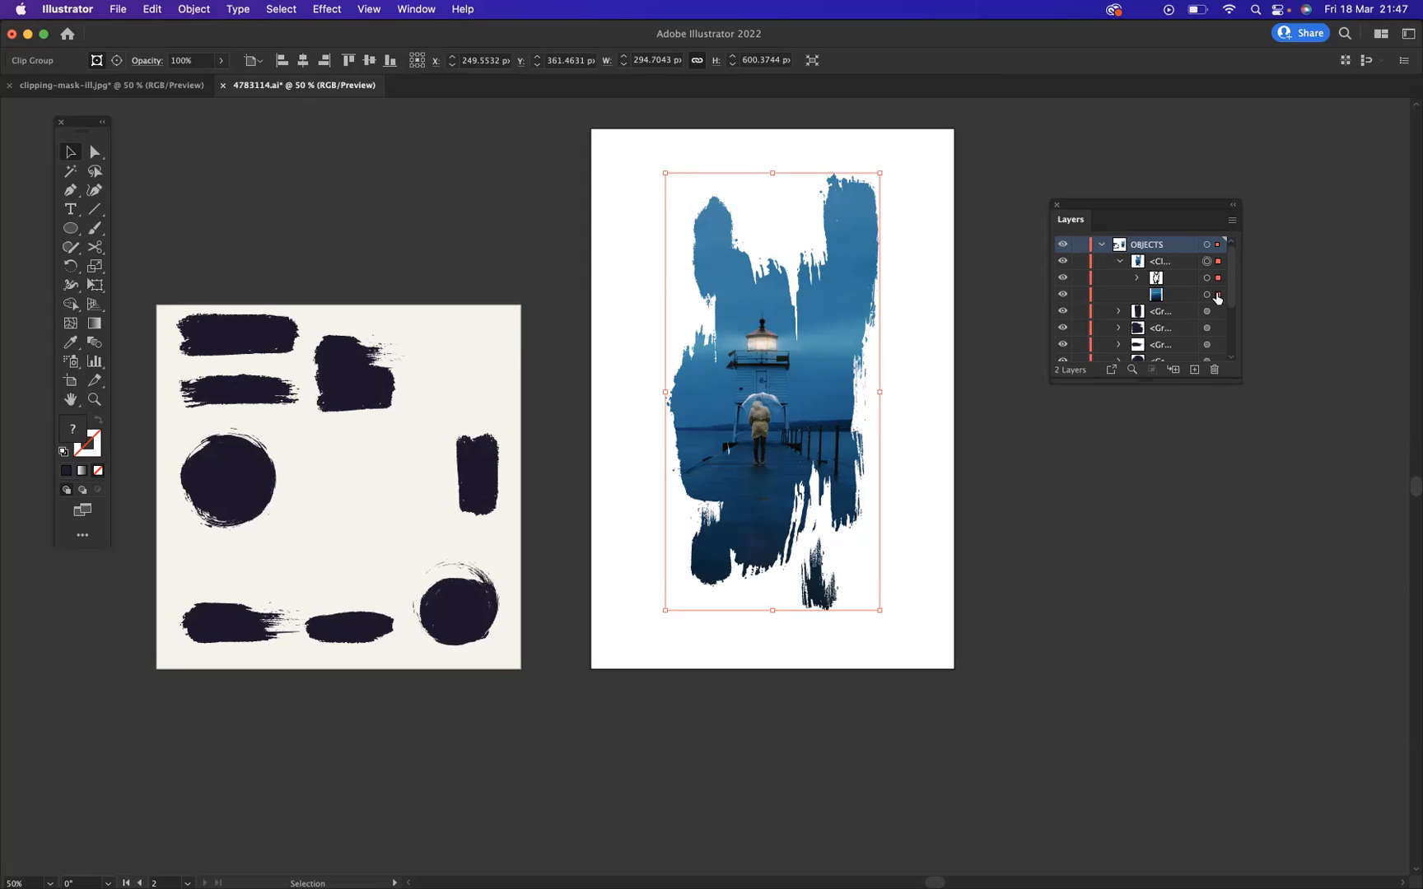
pyautogui.click(1161, 295)
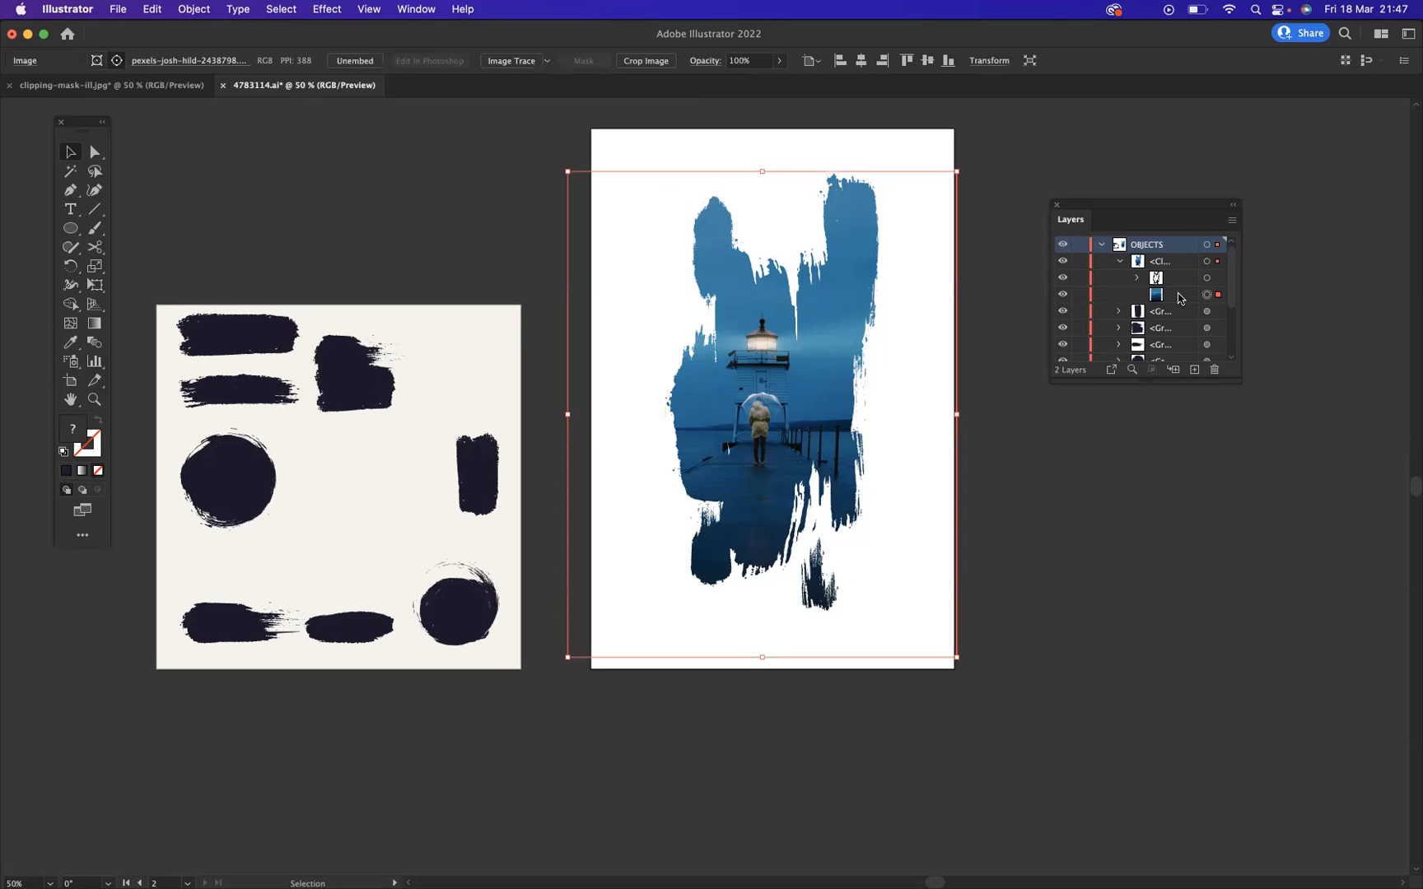
pyautogui.moveTo(1205, 295)
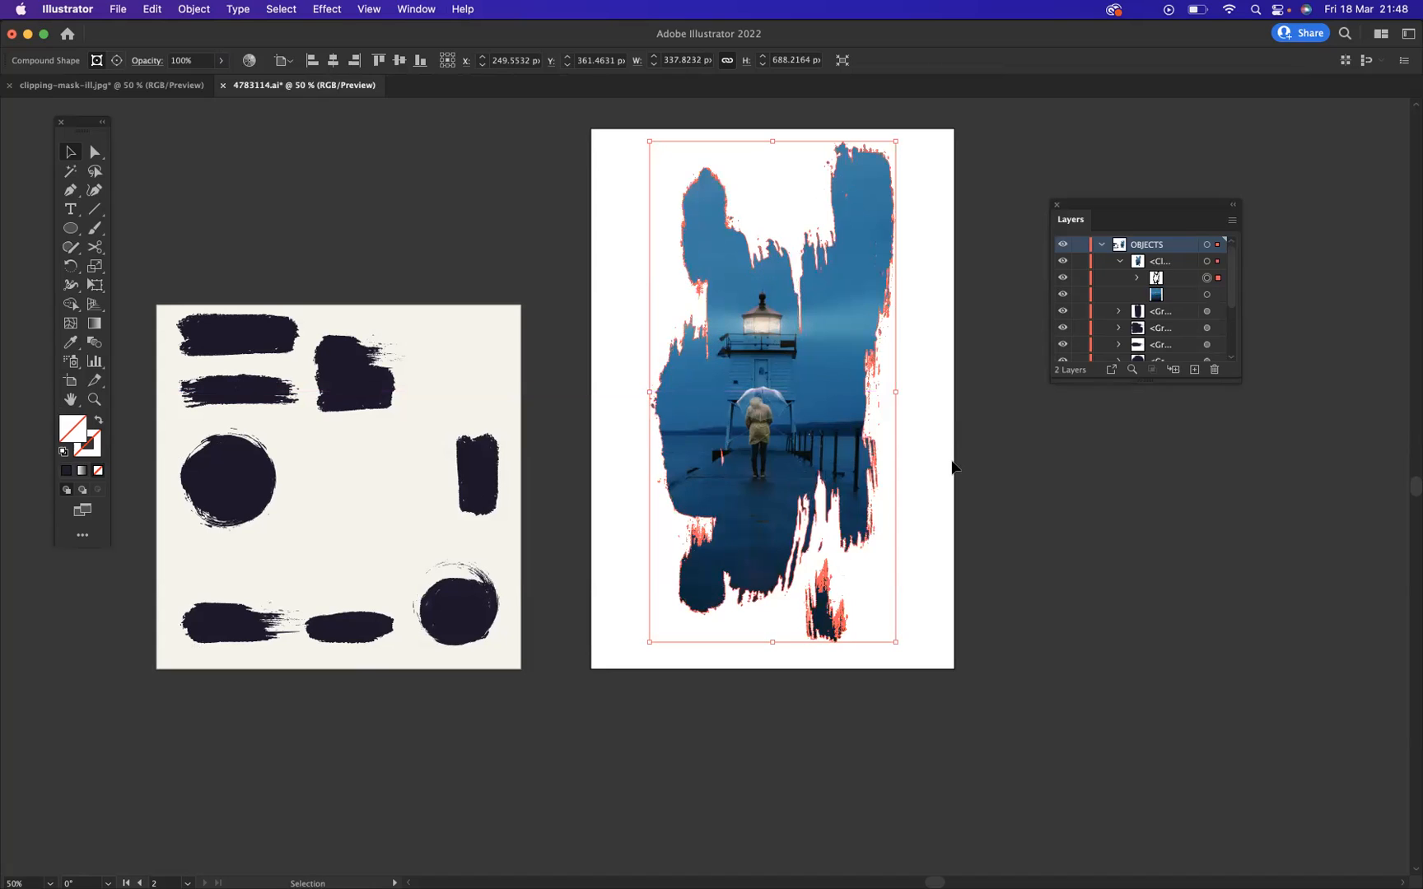
pyautogui.click(932, 403)
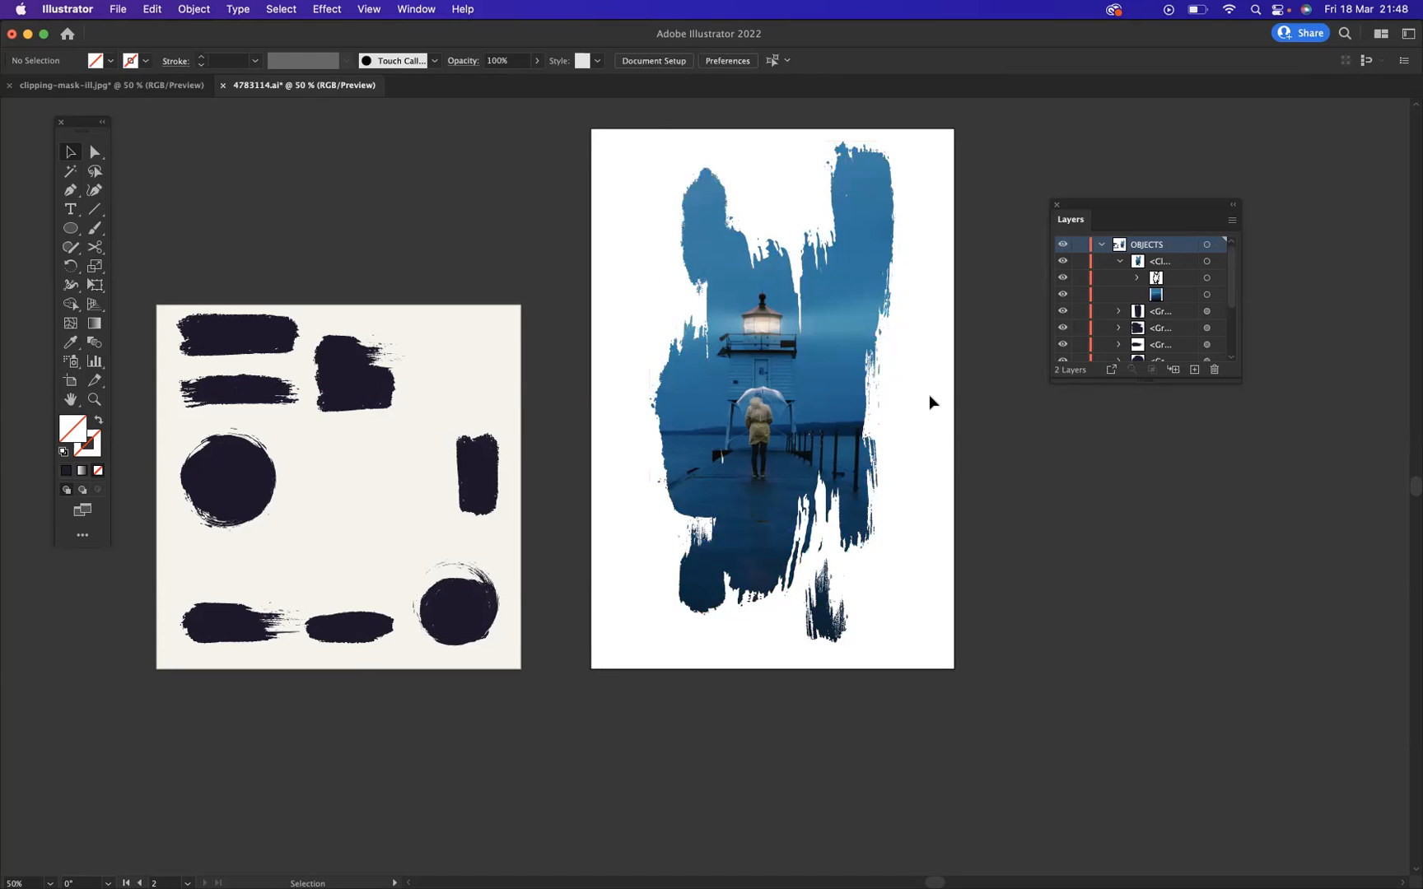